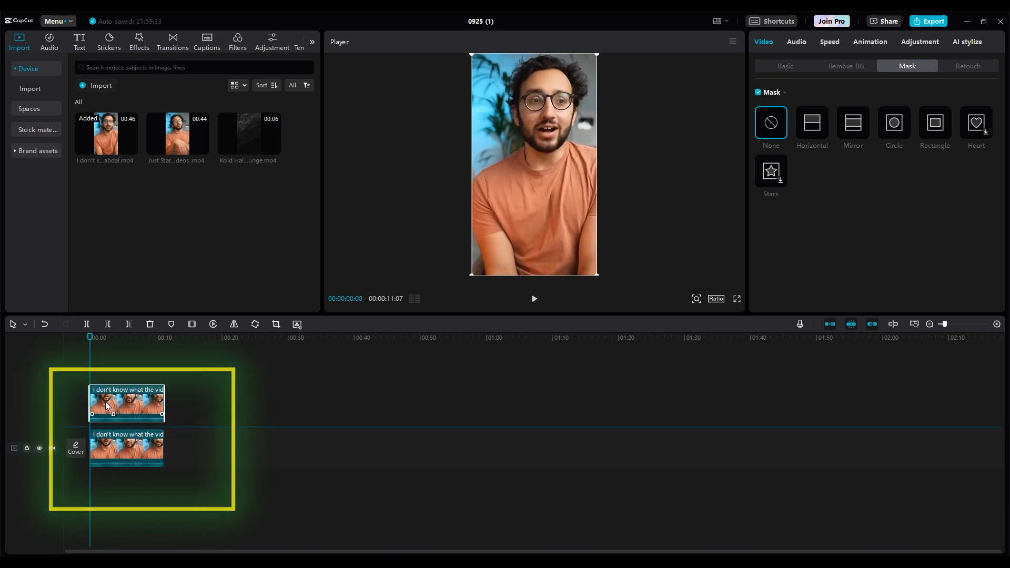
Auto-remove the background from the top clip, try a white stroke, then set Stroke to None
{"action": "left_click", "coordinate": [785, 66]}
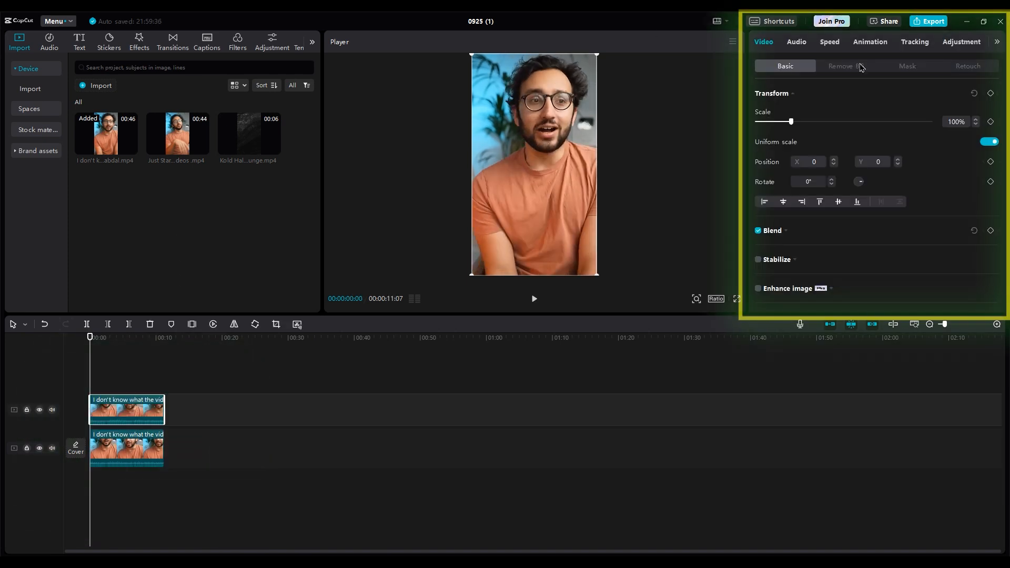
{"action": "left_click", "coordinate": [844, 65]}
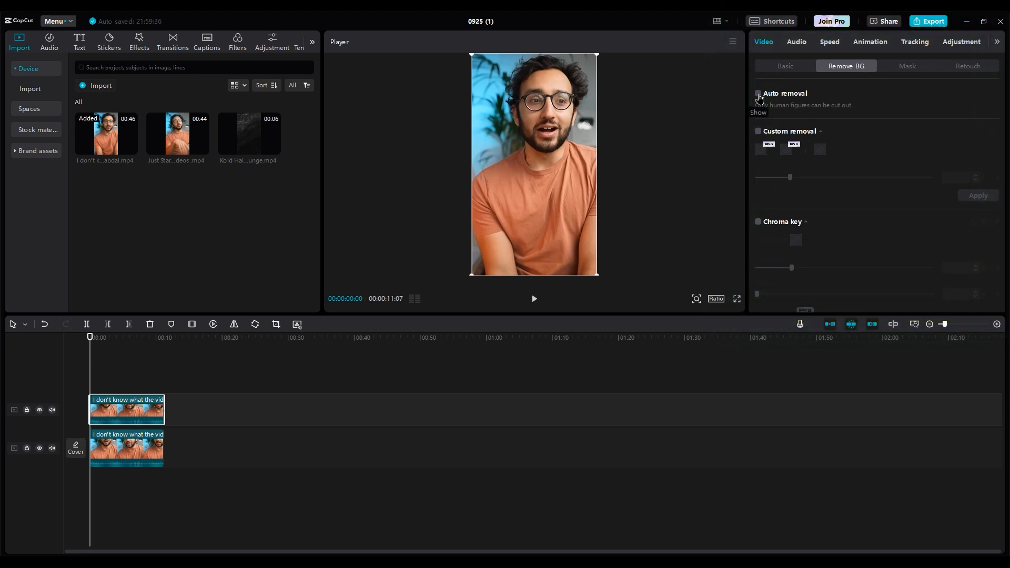
{"action": "left_click", "coordinate": [757, 92]}
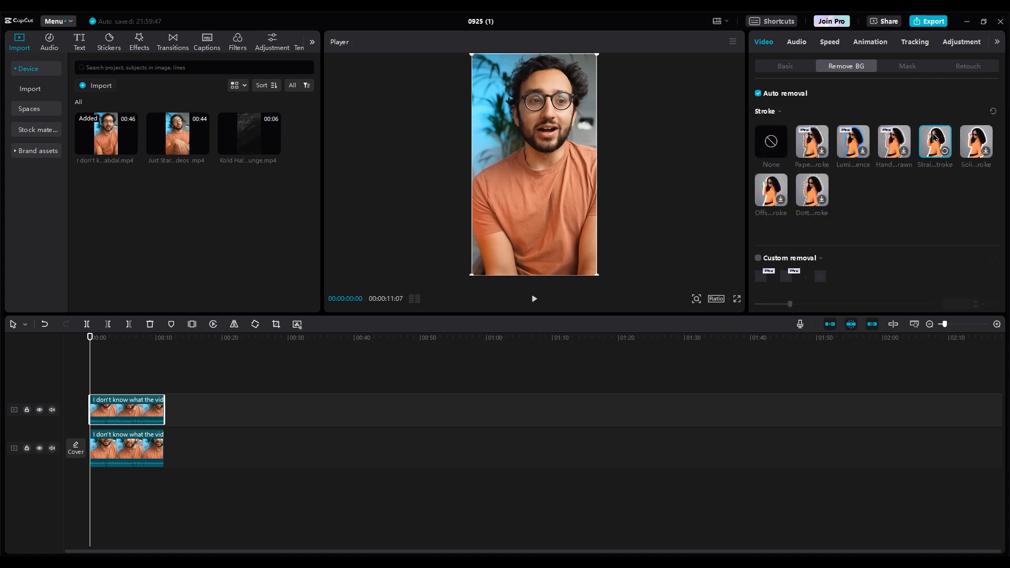
{"action": "left_click", "coordinate": [935, 141]}
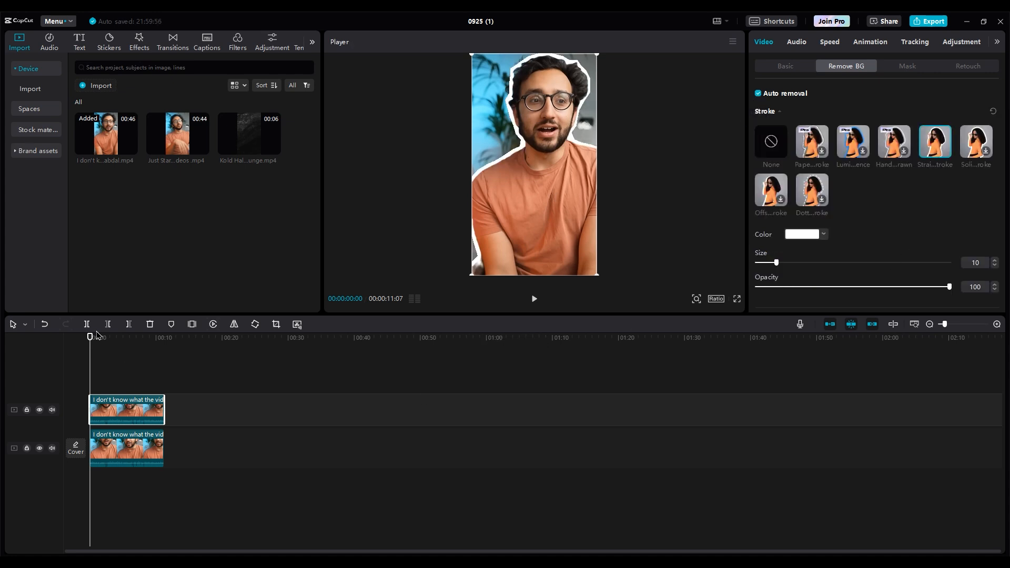
{"action": "left_click", "coordinate": [770, 141]}
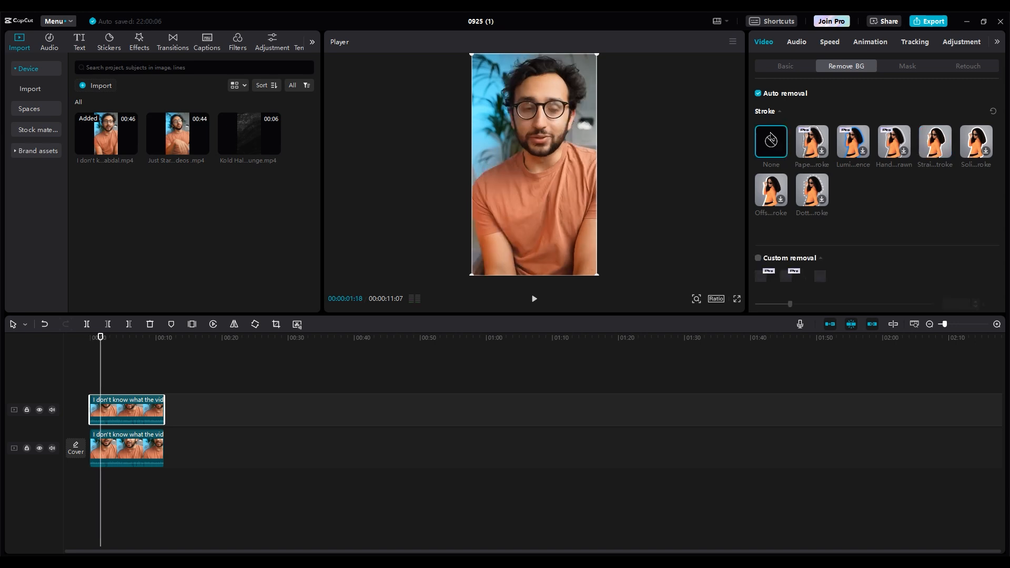
{"action": "left_click", "coordinate": [785, 65]}
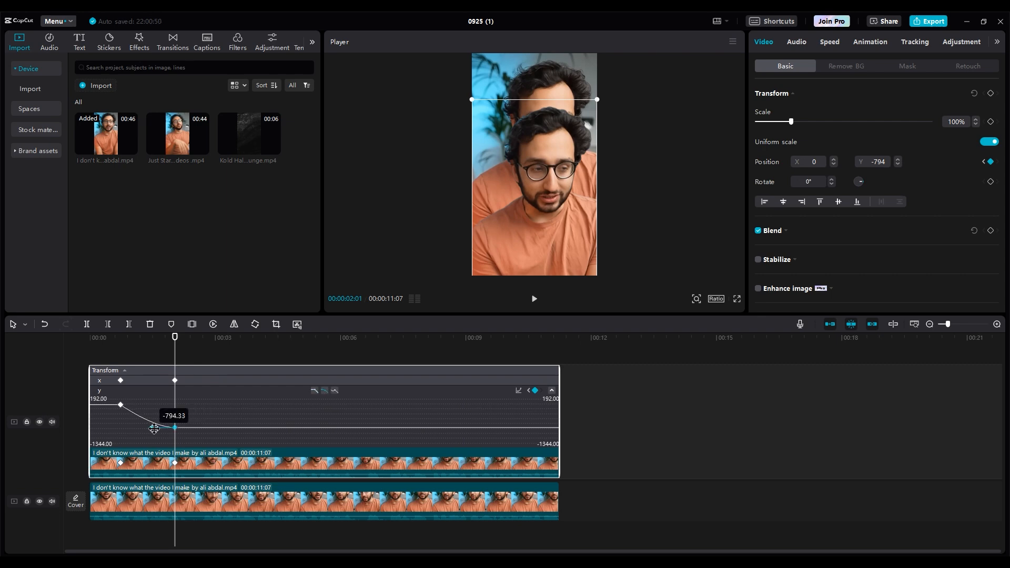
Ease the Y-position keyframe curve and return to the end of the slide
{"action": "left_click_drag", "start_coordinate": [154, 429], "coordinate": [108, 428]}
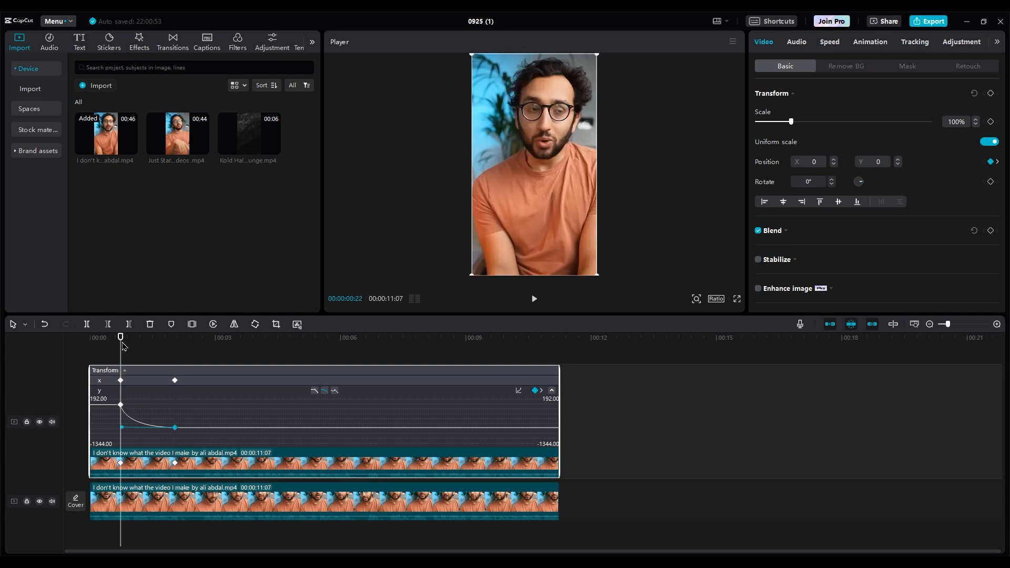
{"action": "left_click", "coordinate": [188, 337]}
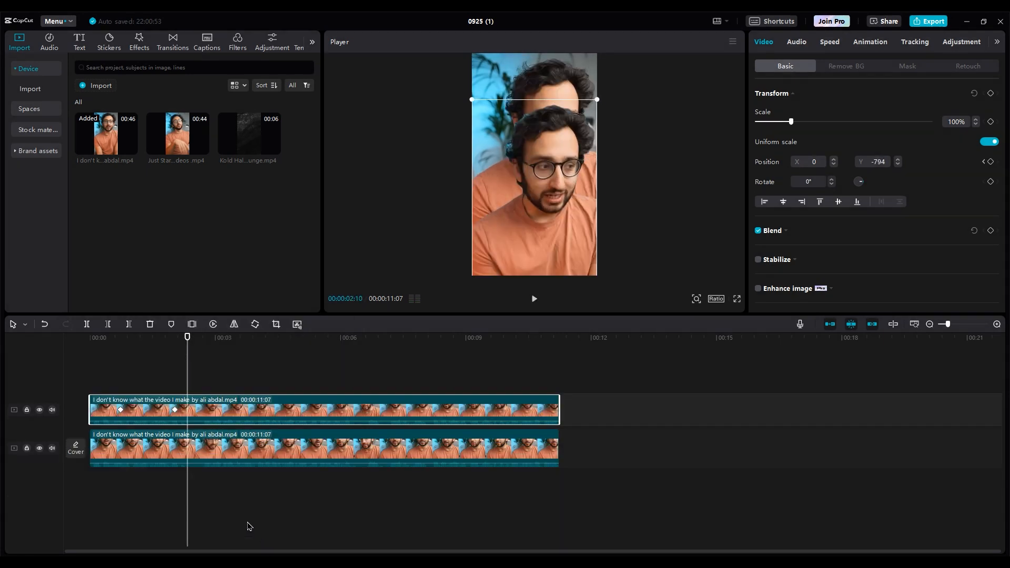
Copy the top clip's attributes and paste them onto the bottom clip with Auto remove unticked
{"action": "key", "text": "ctrl+c"}
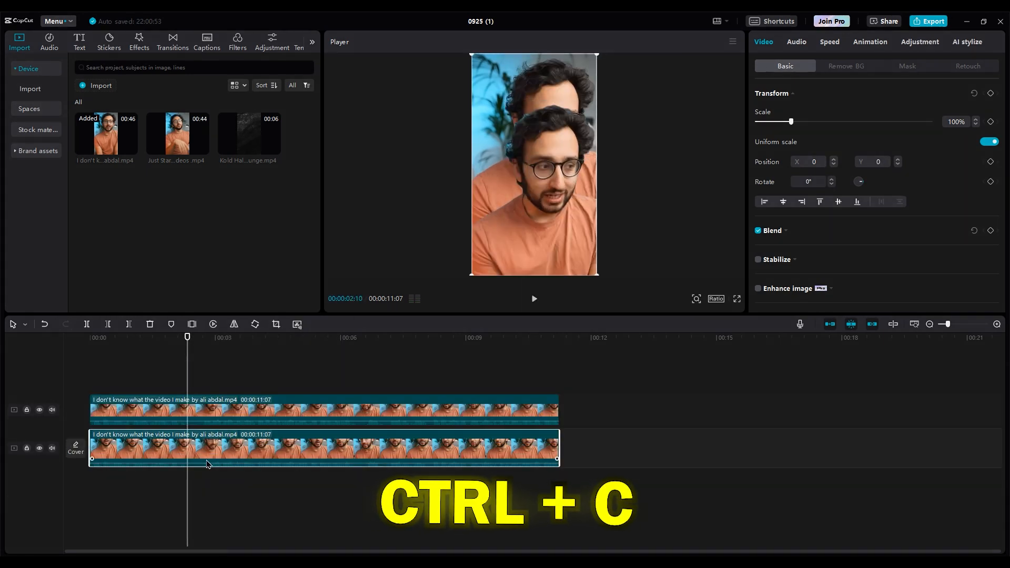
{"action": "key", "text": "ctrl+c"}
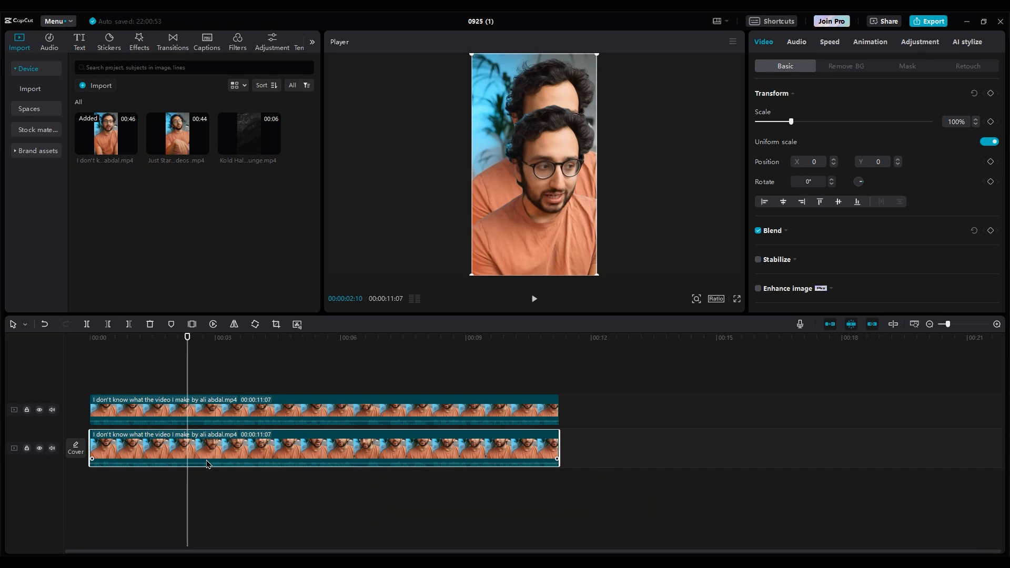
{"action": "right_click", "coordinate": [207, 448]}
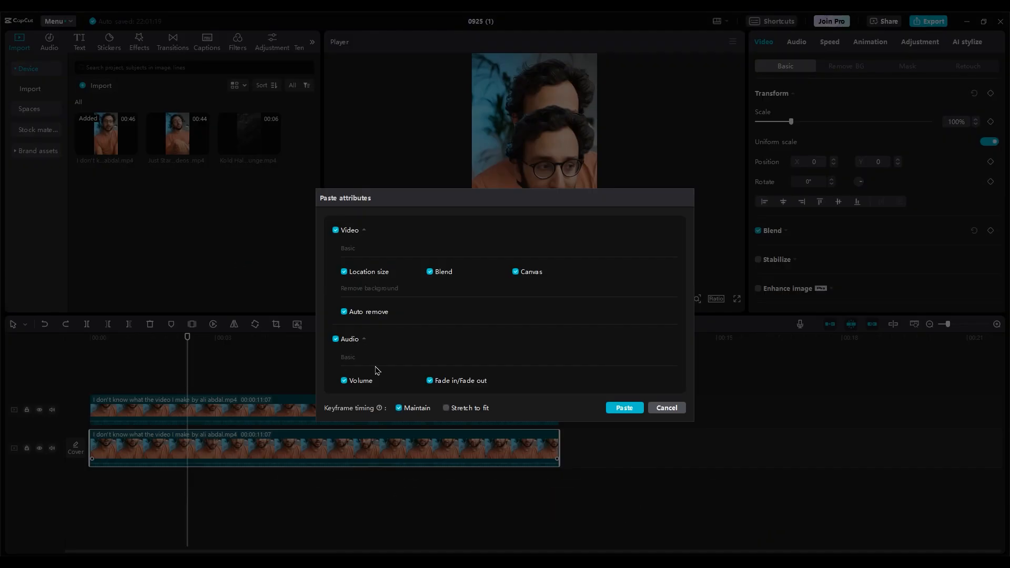
{"action": "left_click", "coordinate": [343, 311]}
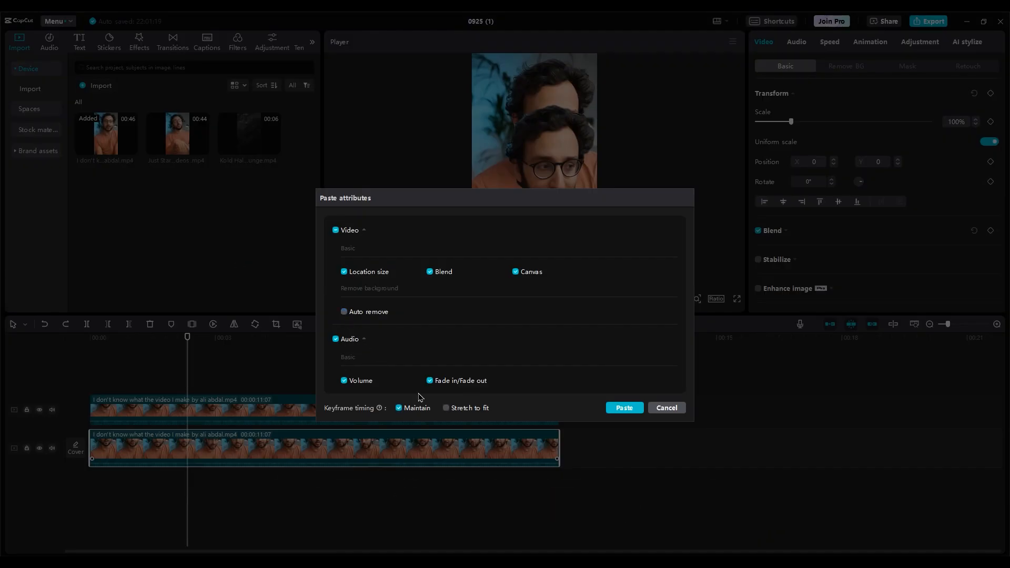
{"action": "left_click", "coordinate": [622, 408]}
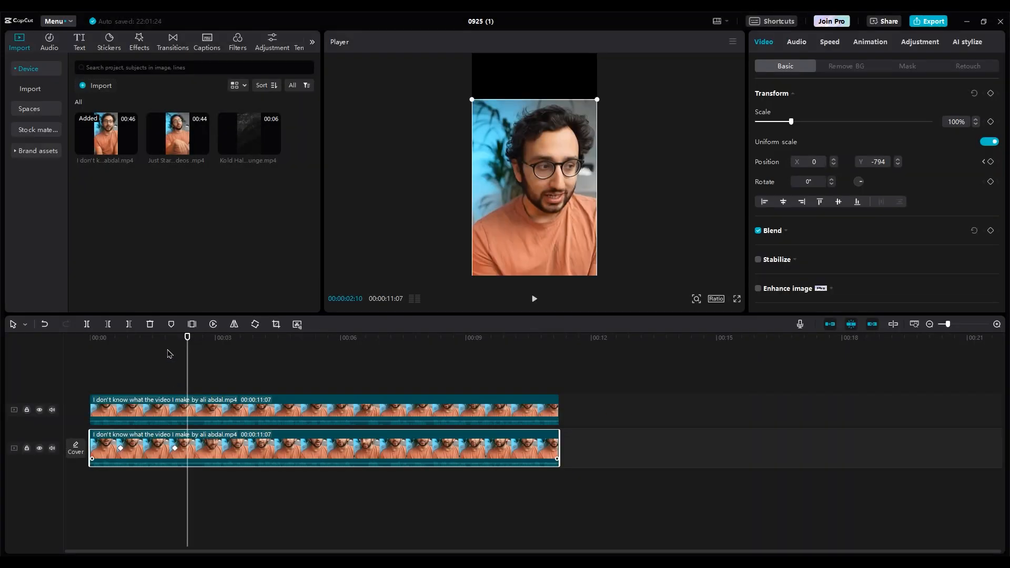
{"action": "left_click", "coordinate": [533, 298]}
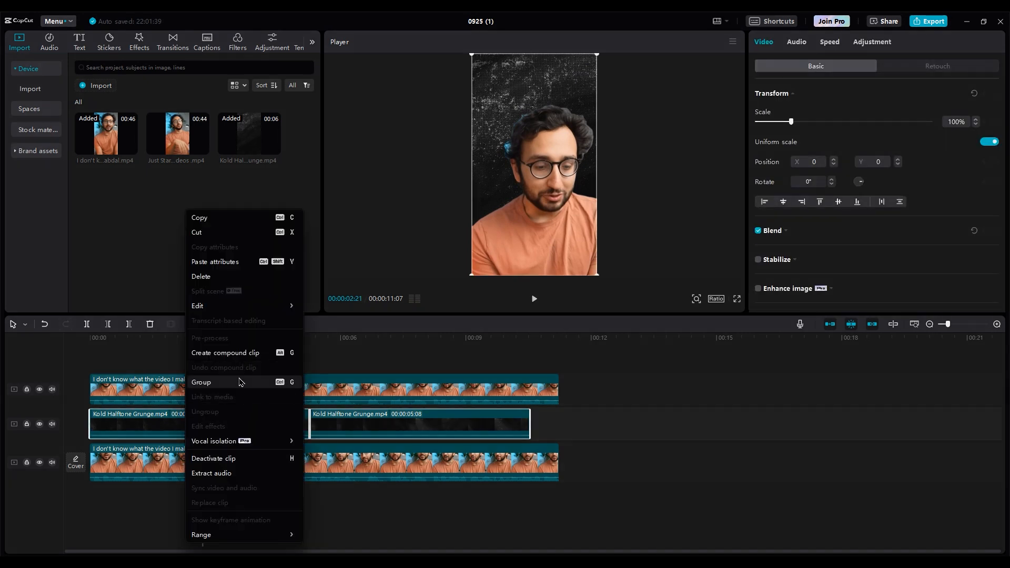
Create a compound clip from the two Kold Halftone Grunge clips and apply a Horizontal mask
{"action": "left_click", "coordinate": [225, 353]}
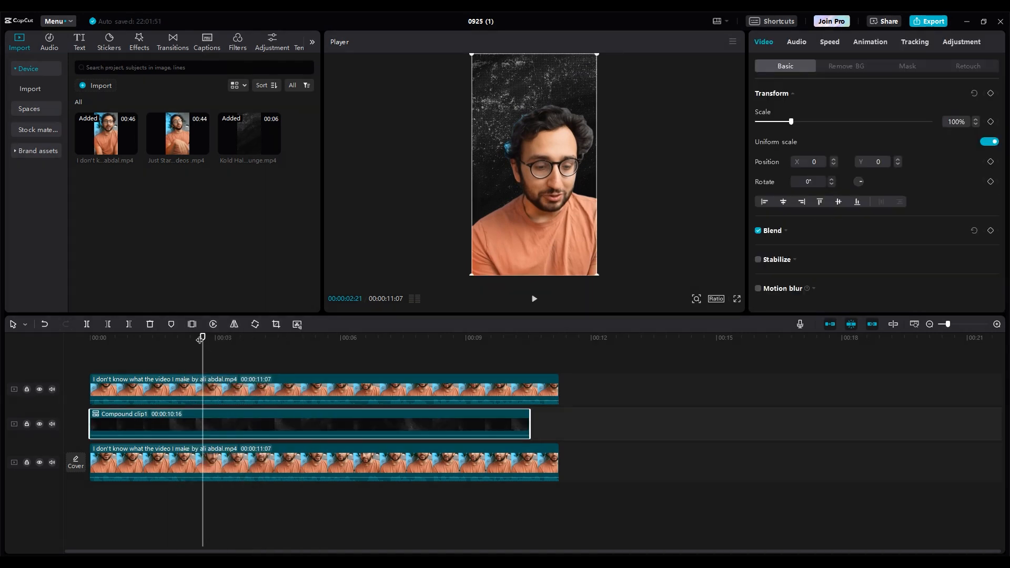
{"action": "left_click", "coordinate": [906, 65]}
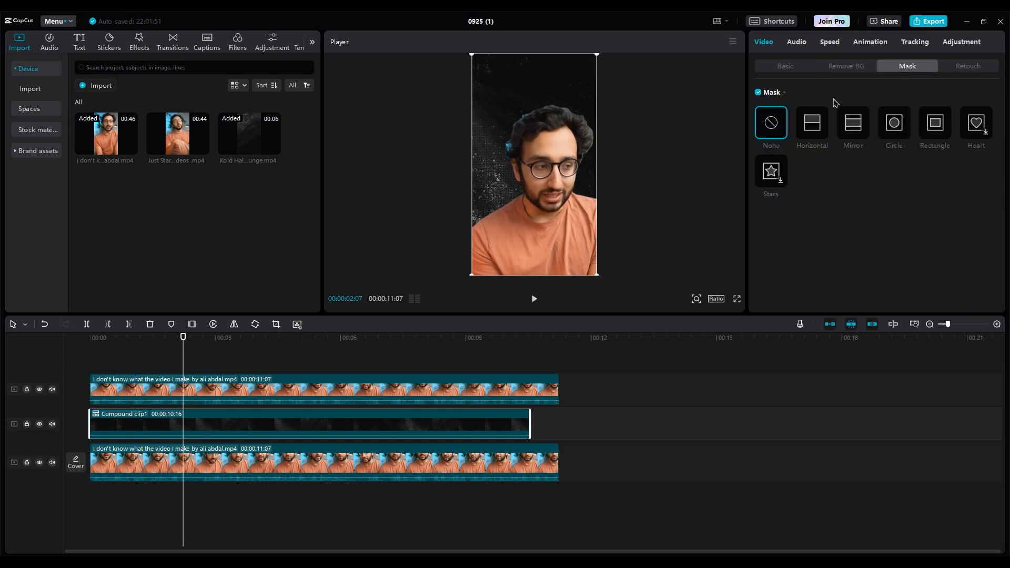
{"action": "left_click", "coordinate": [811, 122]}
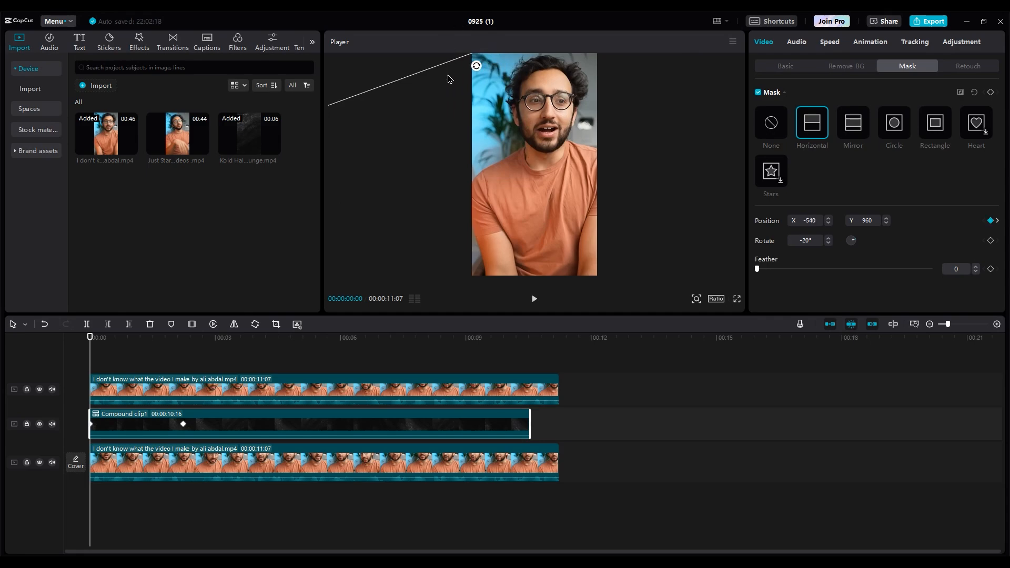
Show the mask's keyframe animation curve and ease the diagonal sweep toward centre
{"action": "left_click", "coordinate": [533, 298]}
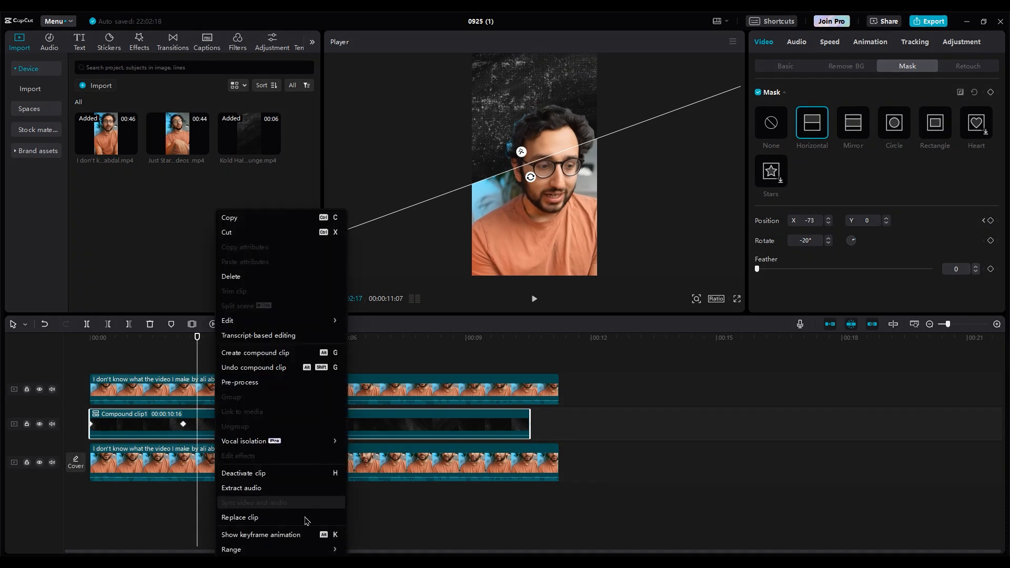
{"action": "left_click", "coordinate": [260, 534]}
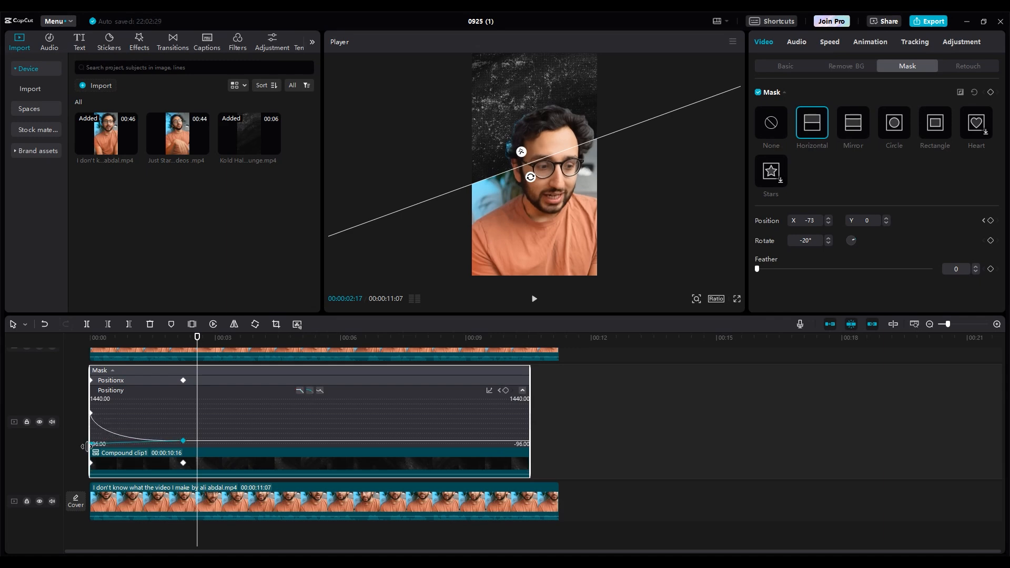
{"action": "mouse_move", "coordinate": [125, 346]}
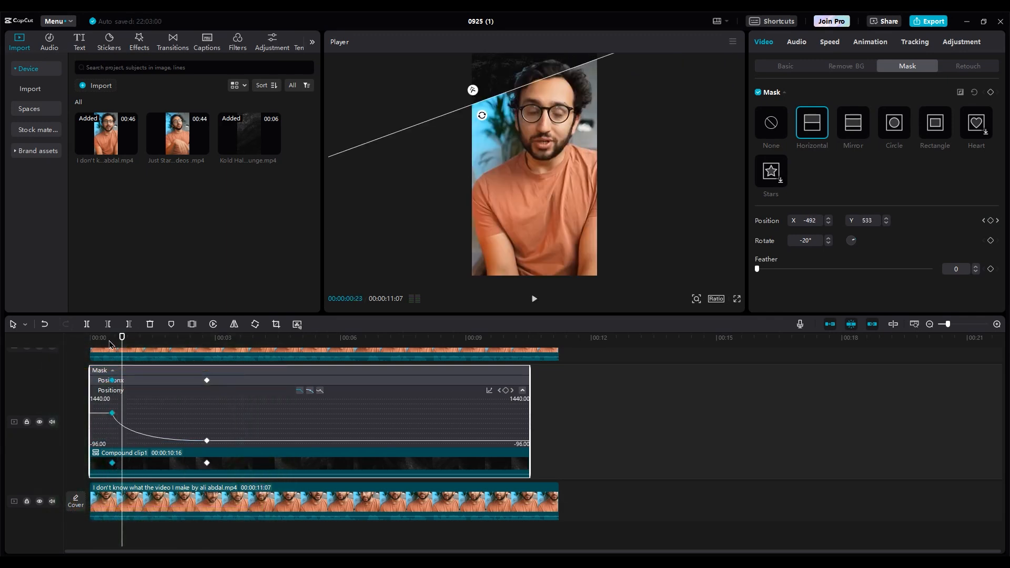
{"action": "left_click", "coordinate": [534, 298]}
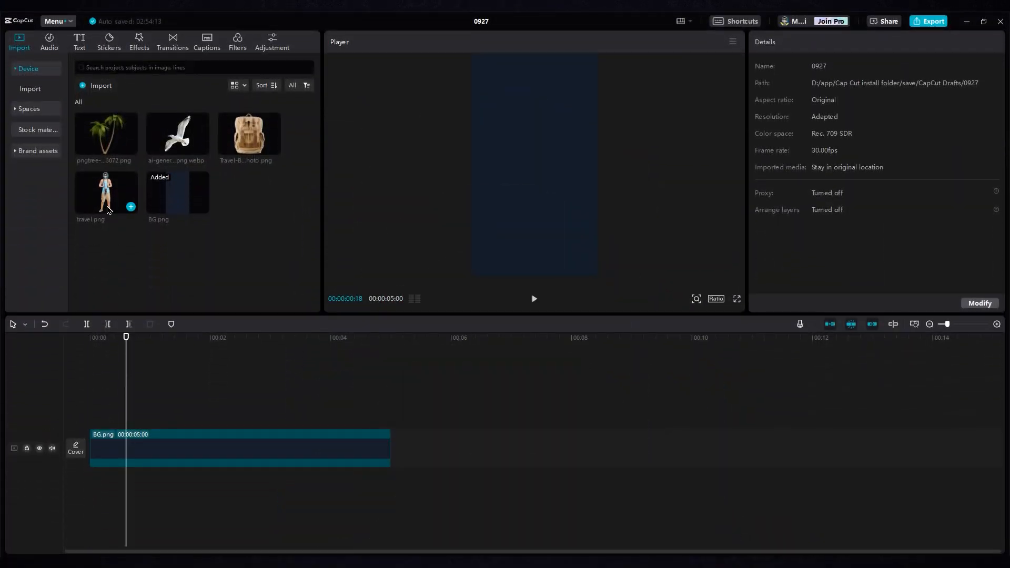
Add travel1.png above BG.png and add a Default text layer on top
{"action": "left_click", "coordinate": [131, 207]}
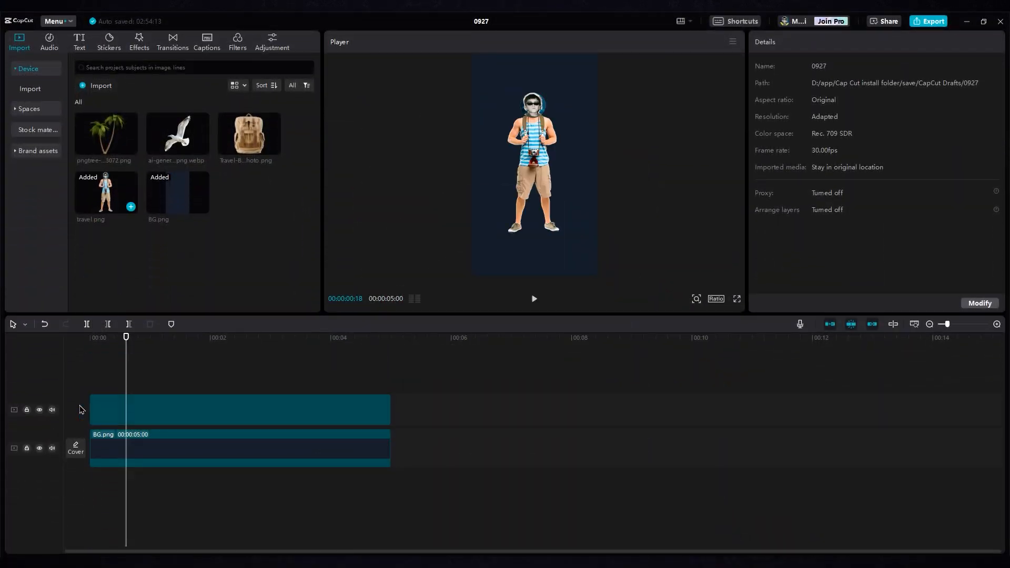
{"action": "left_click", "coordinate": [239, 409]}
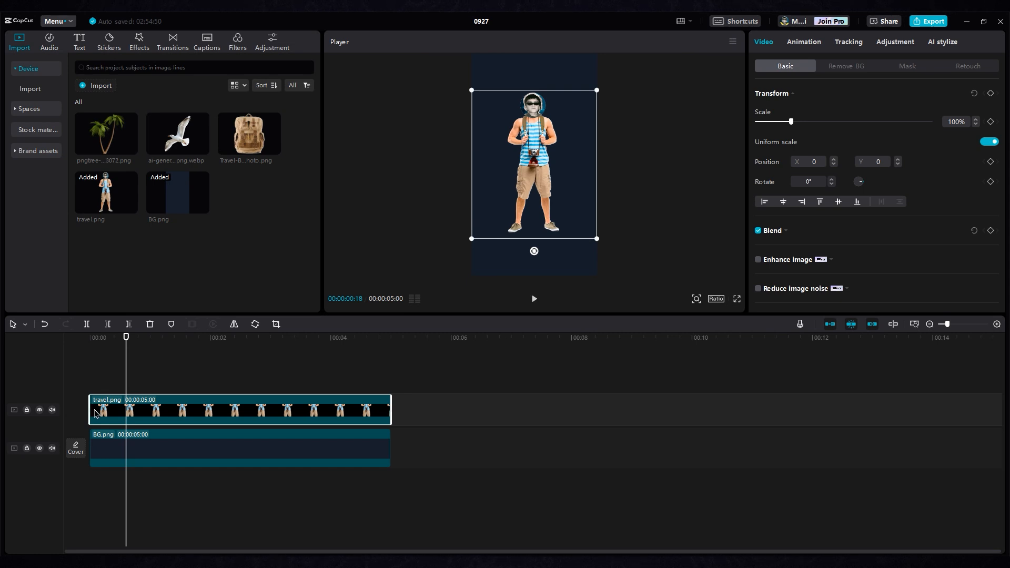
{"action": "left_click", "coordinate": [79, 41]}
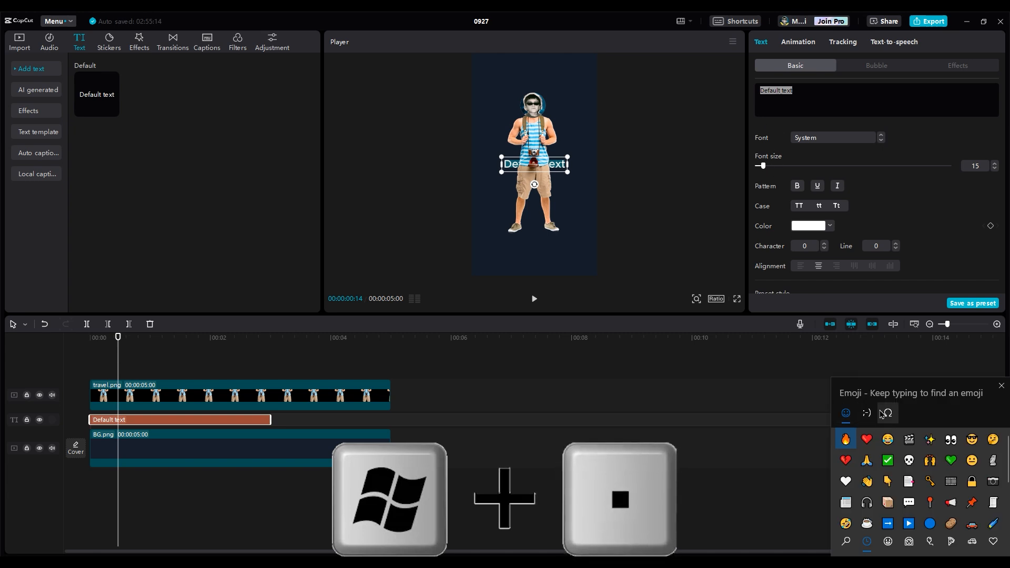
Insert the ● emoji as the text and colour the dot yellow
{"action": "left_click", "coordinate": [887, 412]}
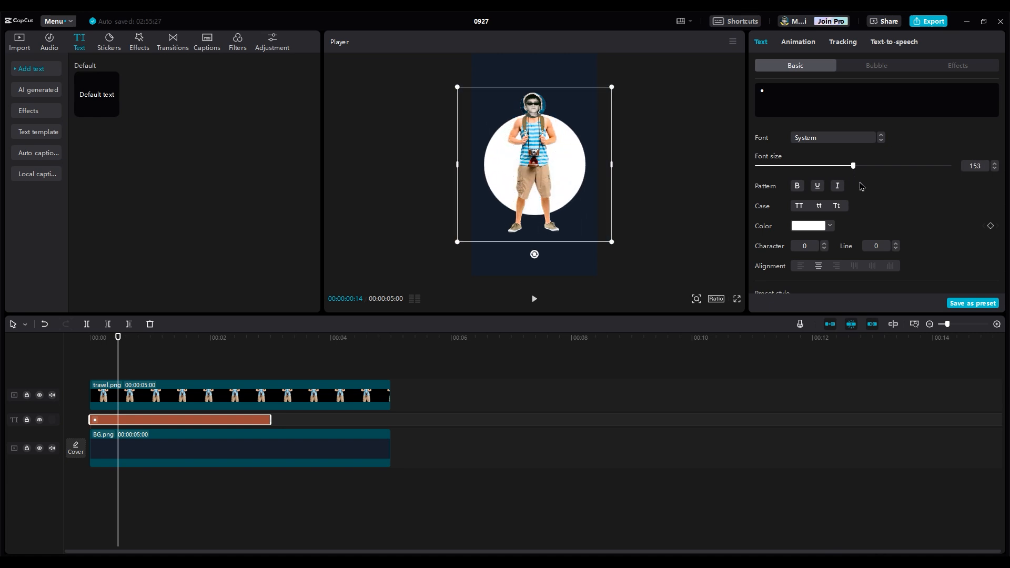
{"action": "left_click", "coordinate": [808, 226]}
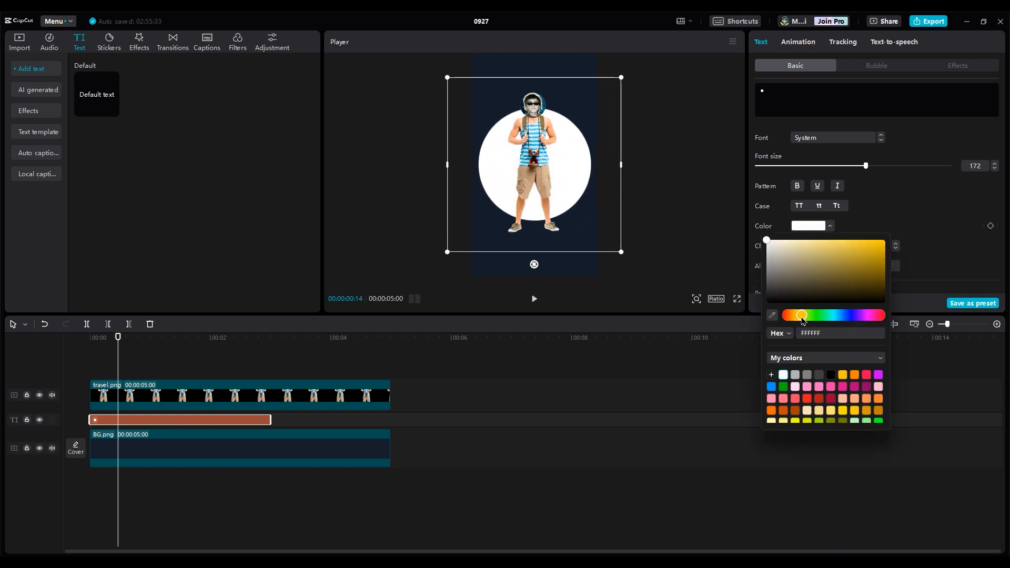
{"action": "left_click", "coordinate": [805, 314]}
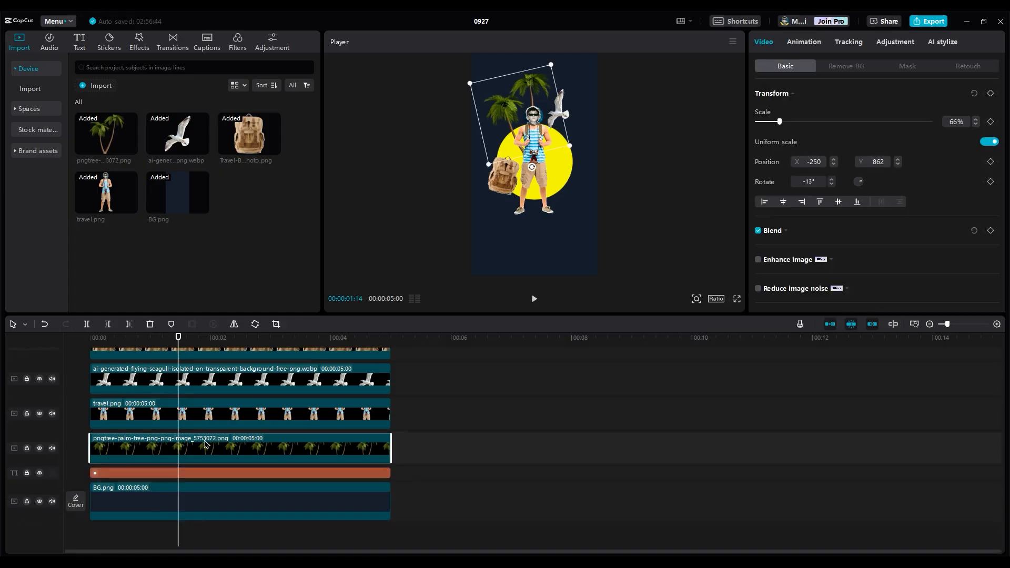
Bring up the palm tree clip's options to adjust its size and tilt
{"action": "right_click", "coordinate": [148, 390]}
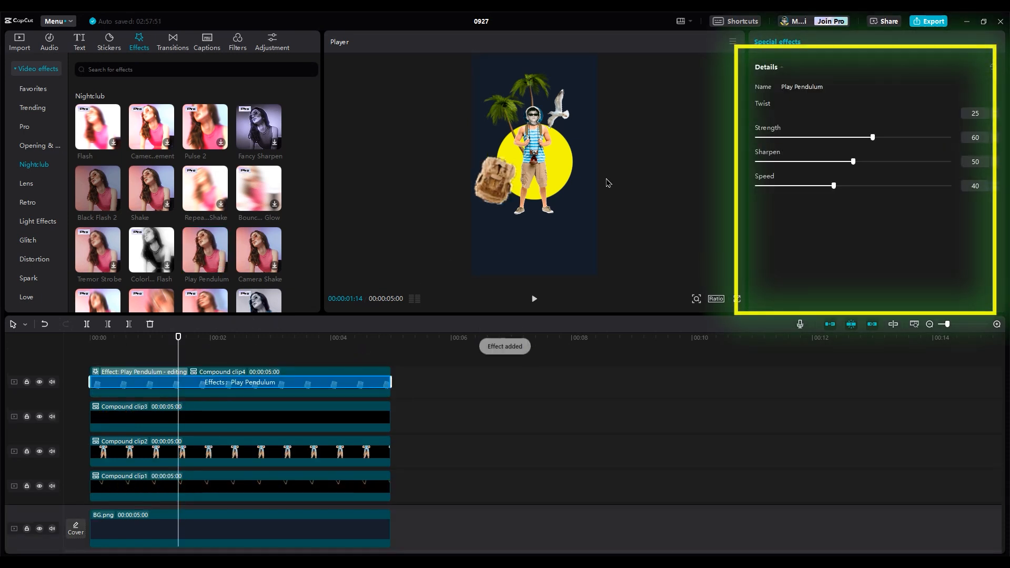
Tone down the Play Pendulum effect: twist 0, strength 4, speed 42
{"action": "left_click_drag", "start_coordinate": [874, 114], "coordinate": [756, 113]}
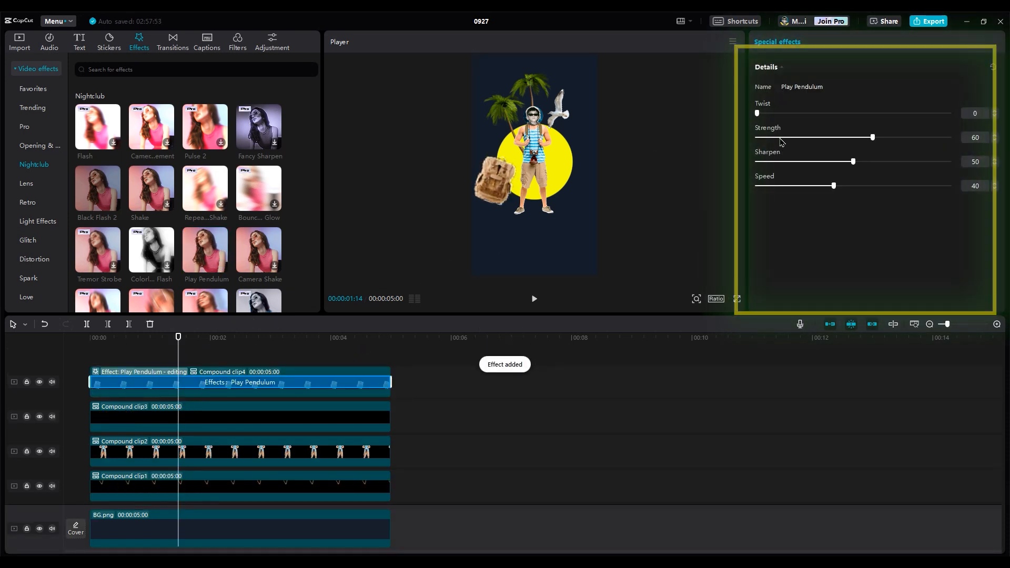
{"action": "left_click_drag", "start_coordinate": [873, 136], "coordinate": [764, 137]}
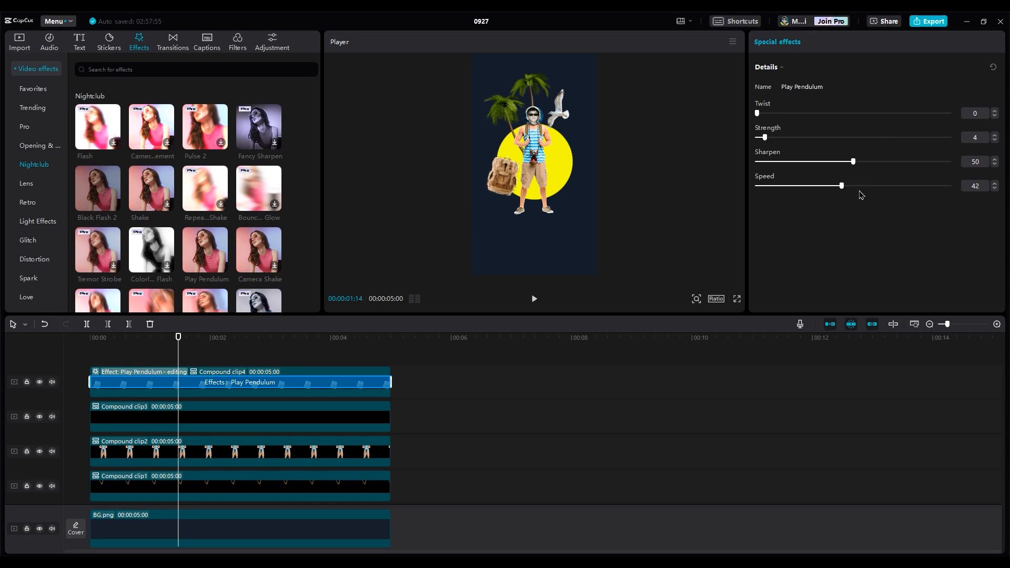
{"action": "left_click_drag", "start_coordinate": [841, 185], "coordinate": [948, 186]}
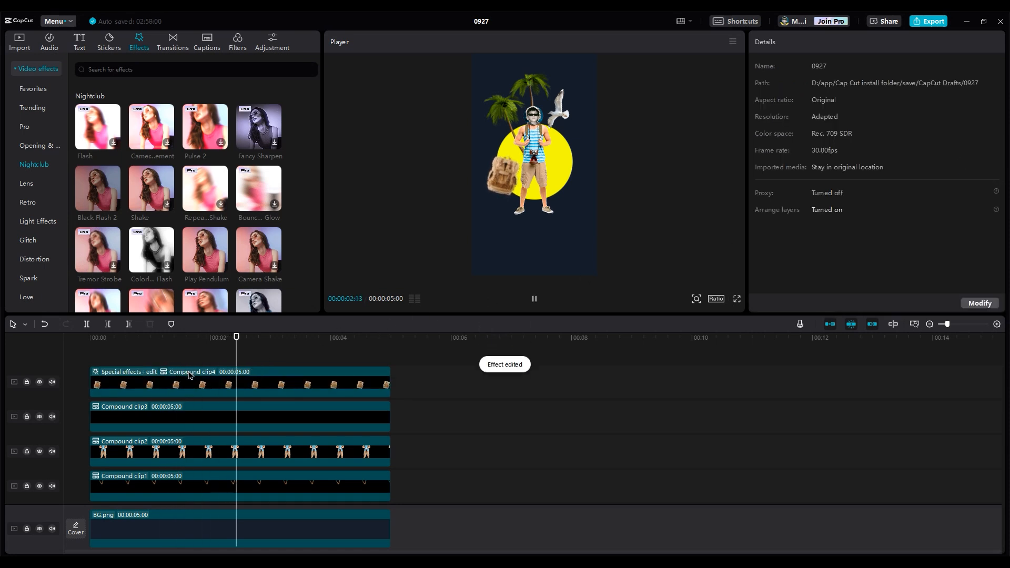
{"action": "left_click", "coordinate": [736, 299]}
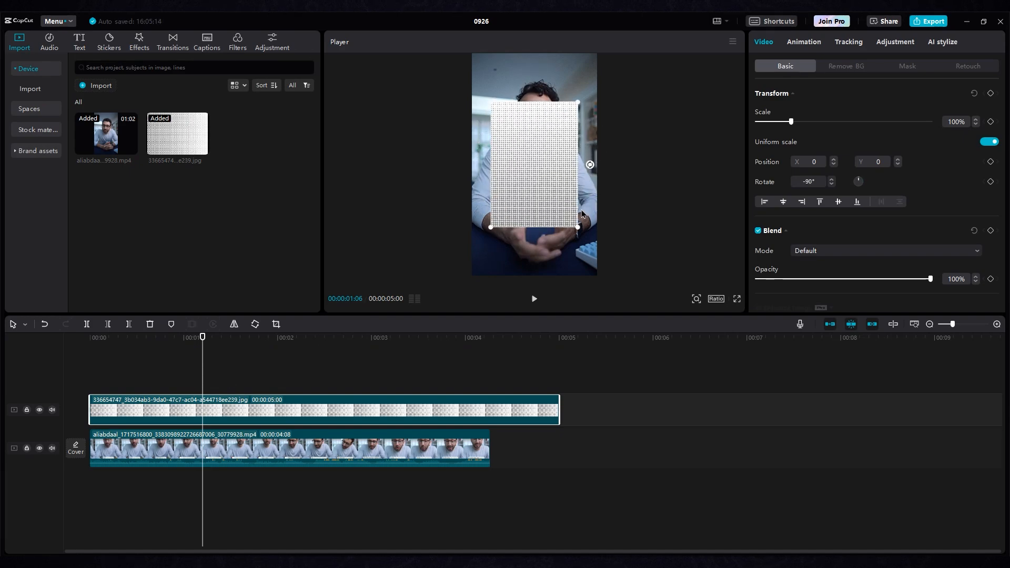
Scale the dotted texture to 178%, blend it with Multiply (after trying Brighten) at 22% opacity
{"action": "left_click_drag", "start_coordinate": [577, 226], "coordinate": [604, 268]}
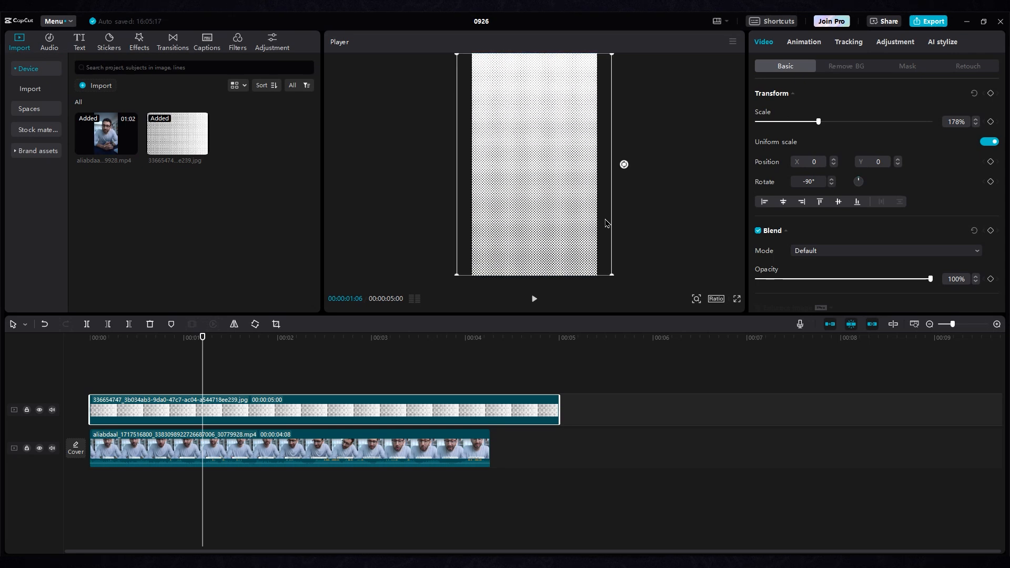
{"action": "left_click", "coordinate": [885, 250]}
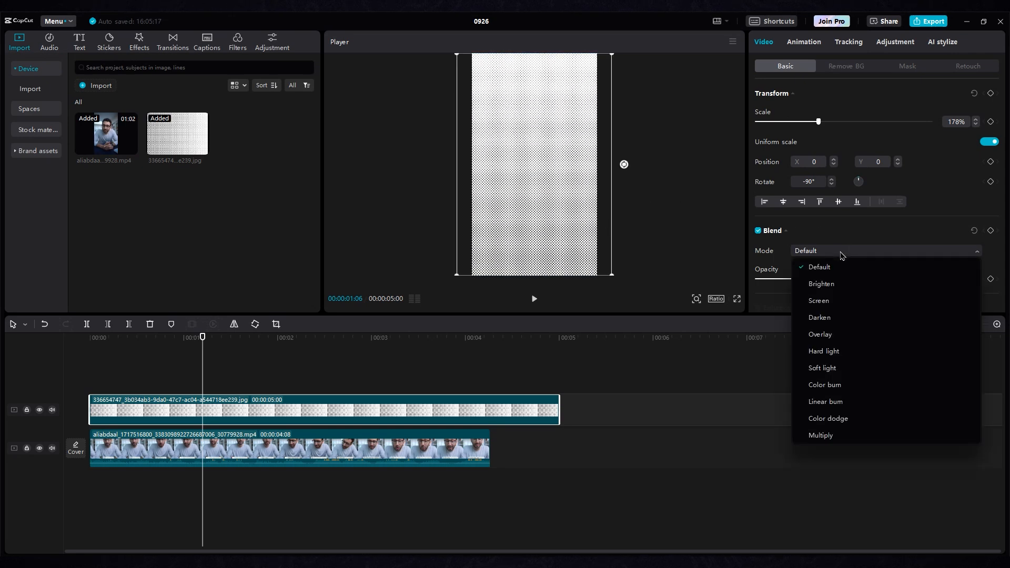
{"action": "left_click", "coordinate": [821, 283]}
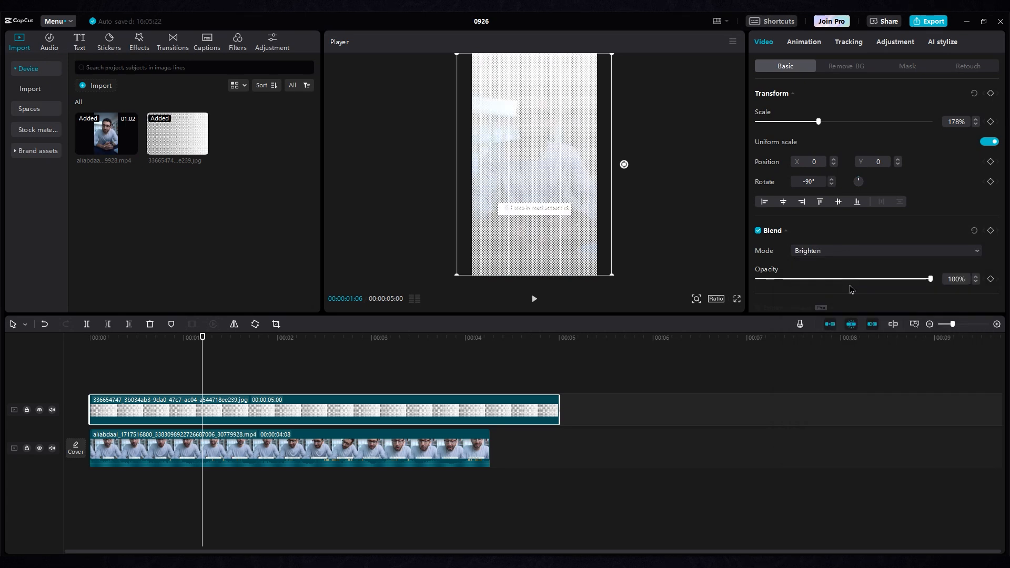
{"action": "mouse_move", "coordinate": [856, 258]}
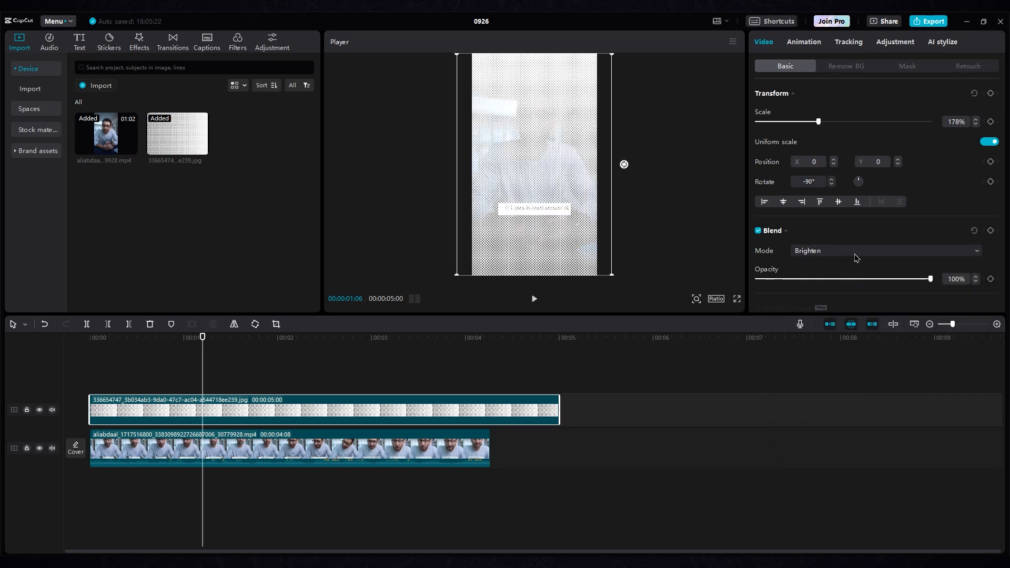
{"action": "left_click", "coordinate": [886, 250]}
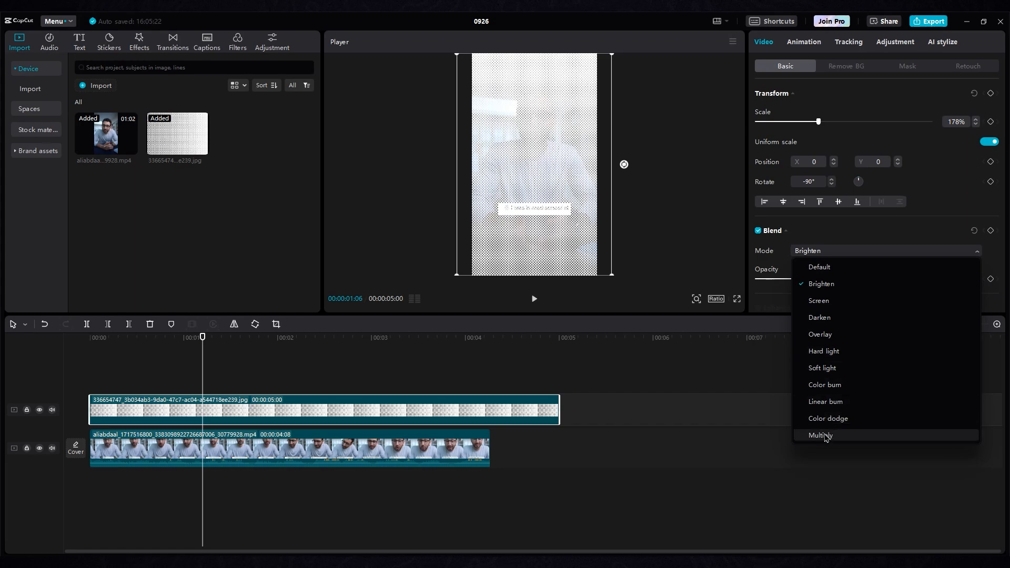
{"action": "left_click", "coordinate": [821, 435]}
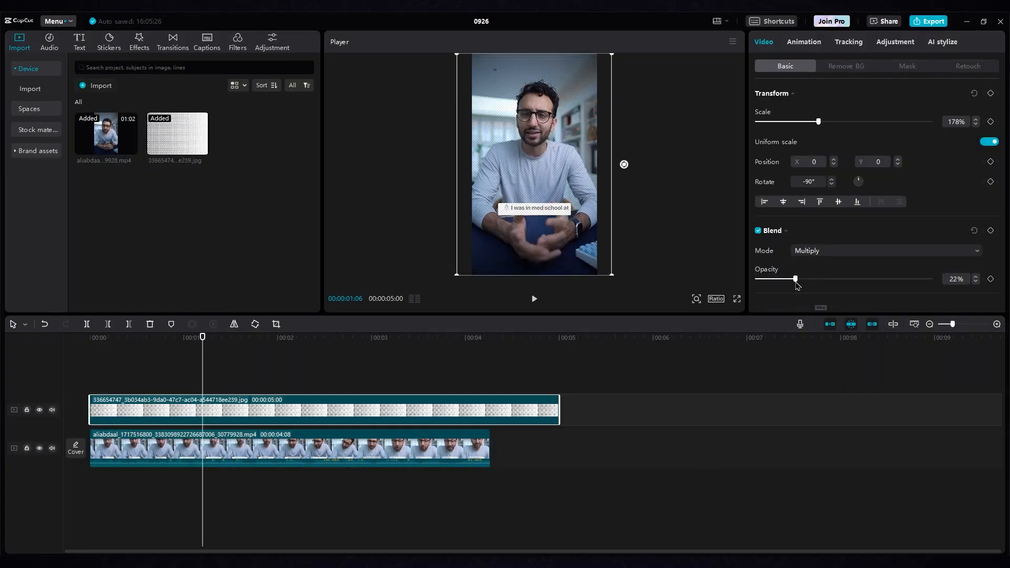
{"action": "left_click_drag", "start_coordinate": [795, 279], "coordinate": [791, 279]}
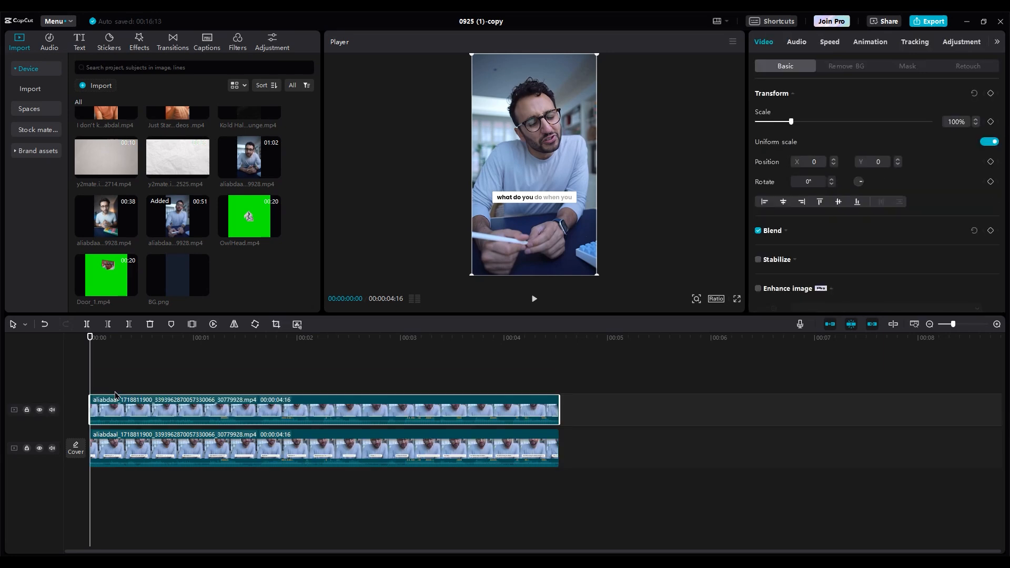
{"action": "mouse_move", "coordinate": [843, 65]}
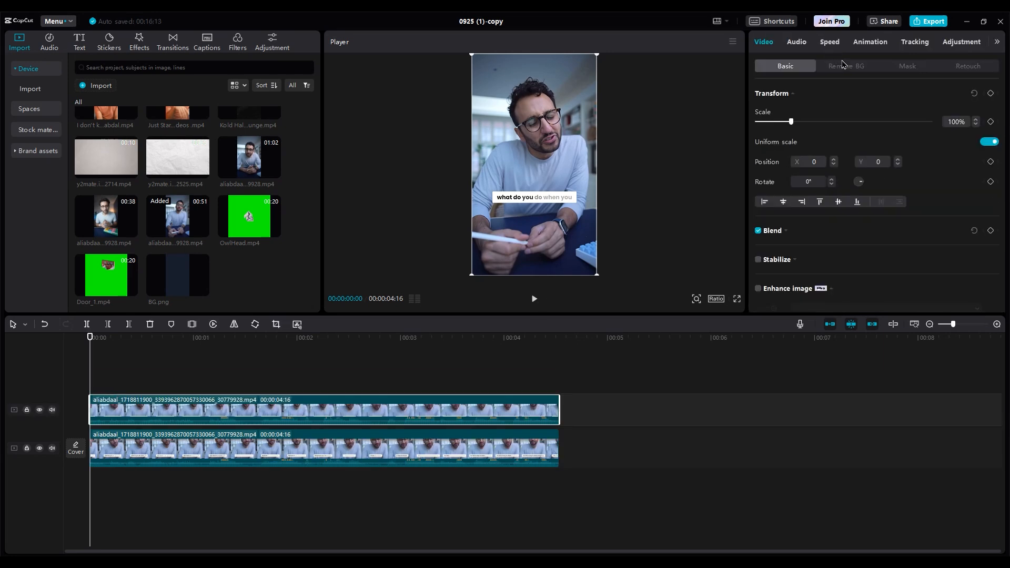
Remove the top clip's background with Auto removal and give it a fade animation
{"action": "left_click", "coordinate": [846, 66]}
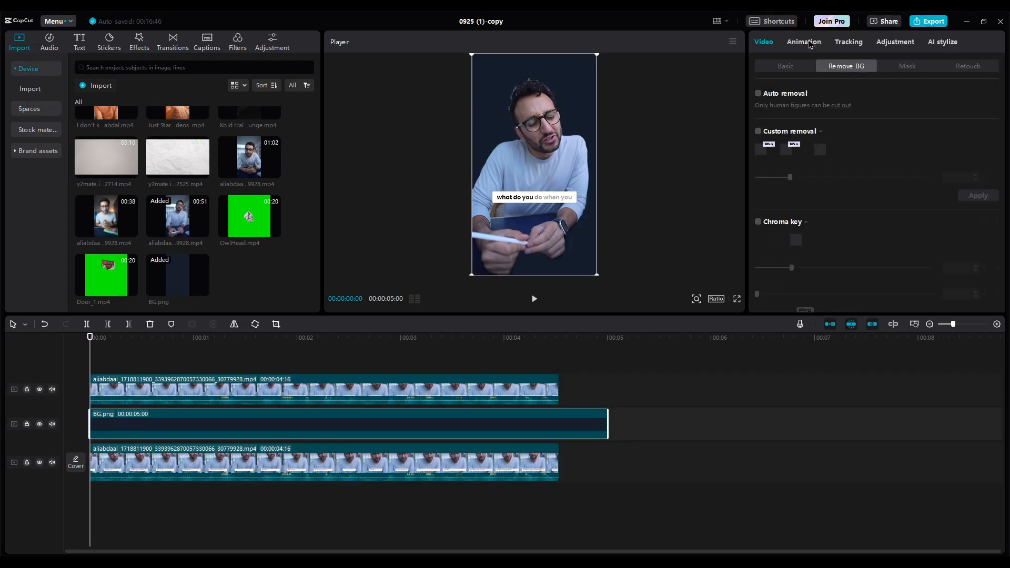
{"action": "left_click", "coordinate": [803, 42]}
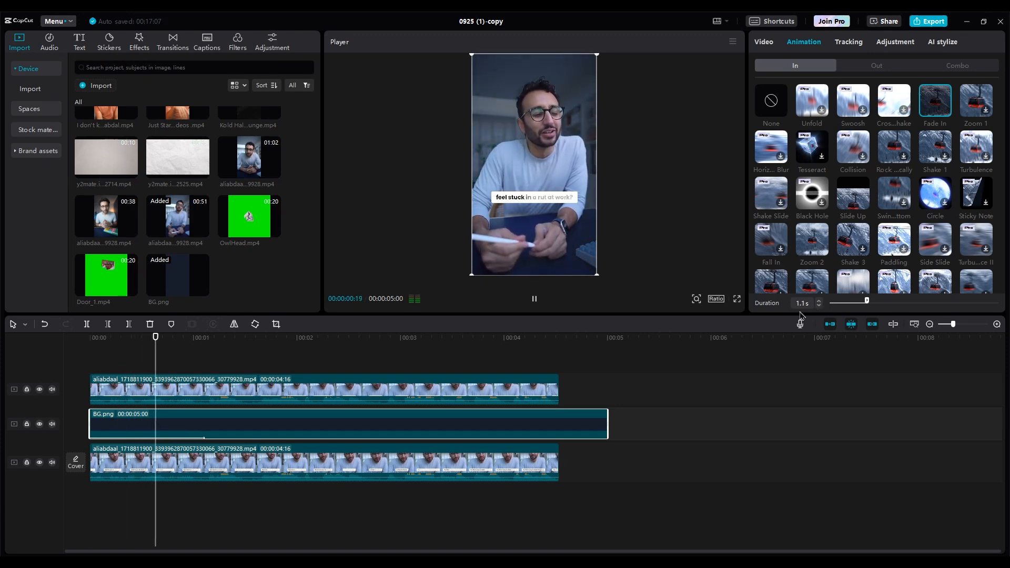
{"action": "left_click", "coordinate": [876, 65]}
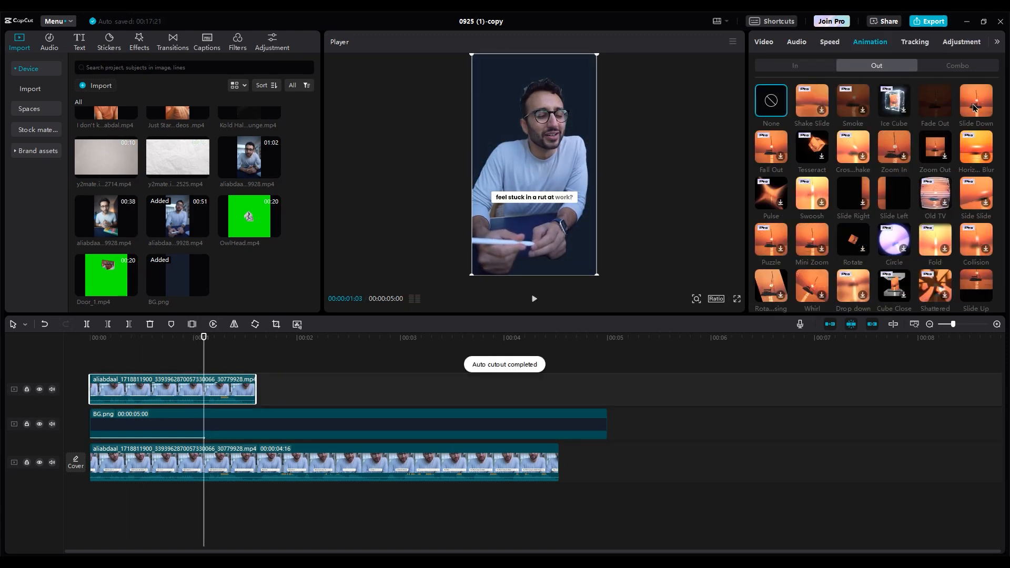
{"action": "left_click", "coordinate": [976, 101]}
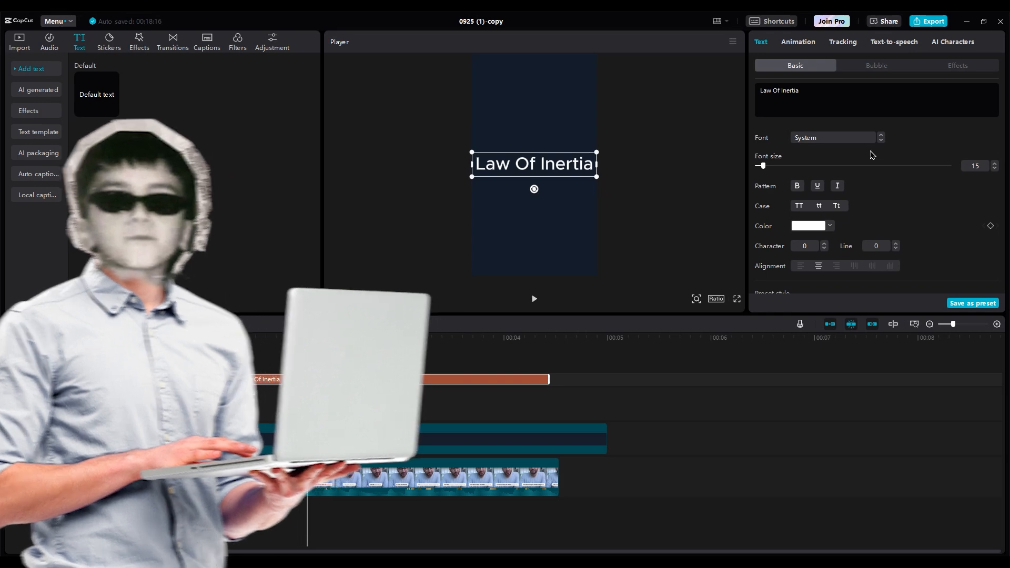
Style the title in Montserrat yellow and enable Glow with intensity 50 and range 40
{"action": "left_click", "coordinate": [832, 137]}
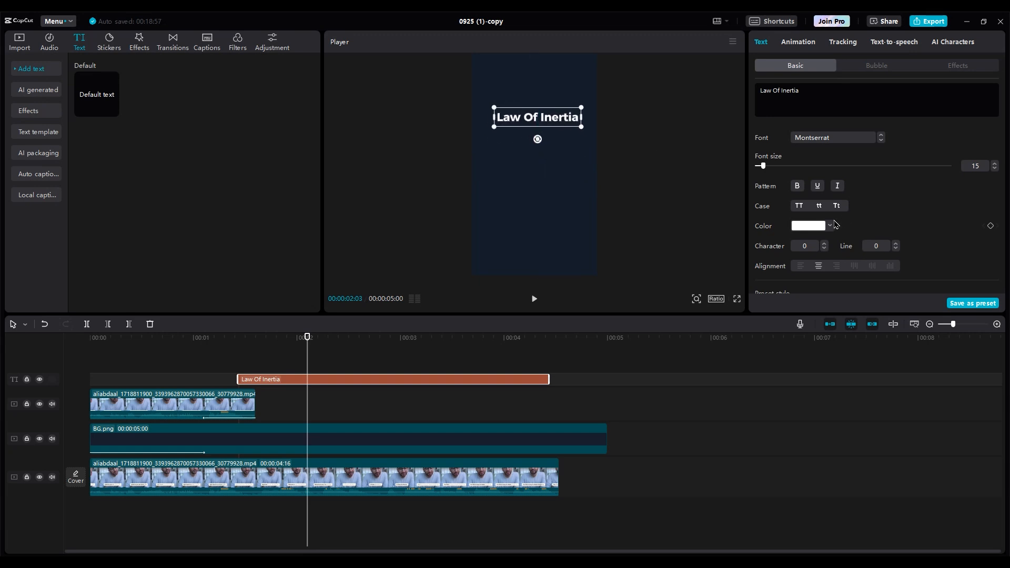
{"action": "left_click", "coordinate": [830, 225]}
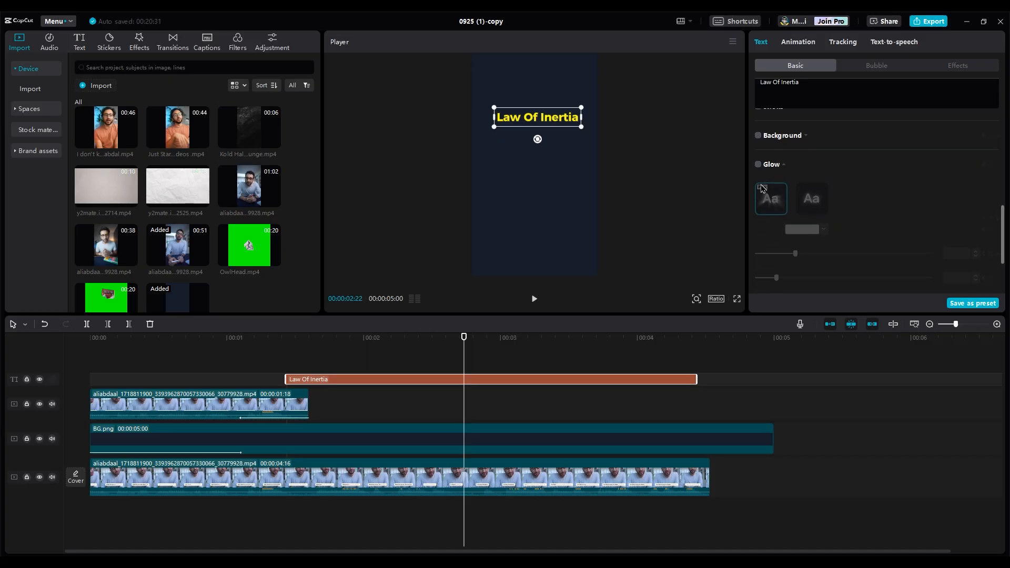
{"action": "left_click", "coordinate": [758, 164]}
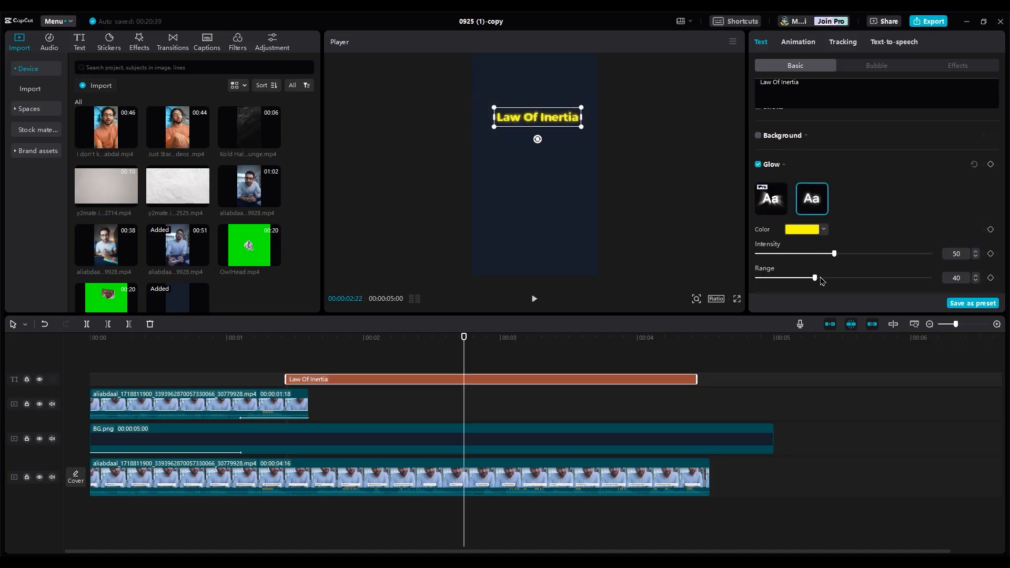
{"action": "left_click_drag", "start_coordinate": [815, 278], "coordinate": [929, 278]}
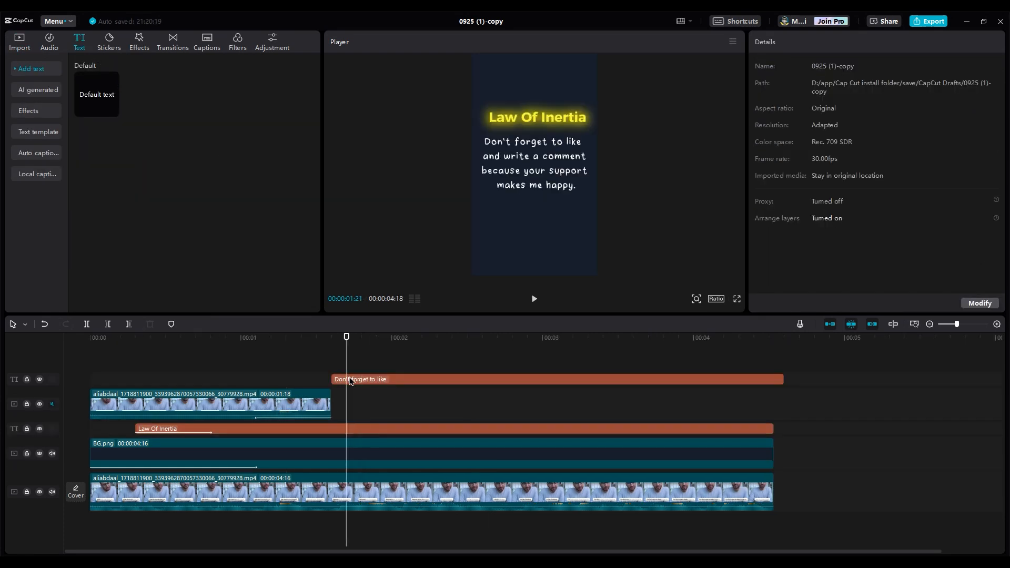
Colour the words 'Don't forget' in the handwriting caption yellow
{"action": "left_click", "coordinate": [361, 379]}
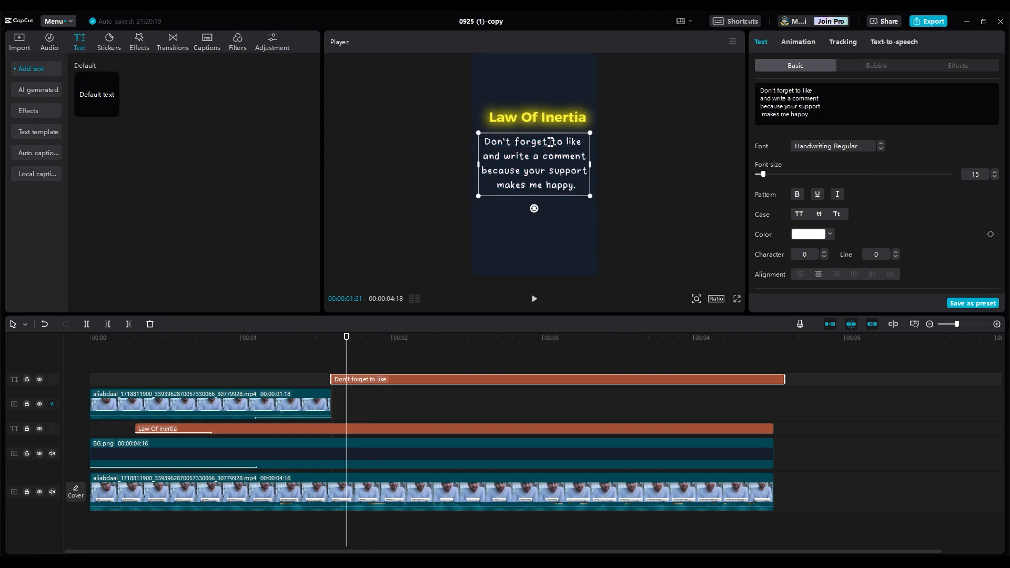
{"action": "double_click", "coordinate": [516, 141]}
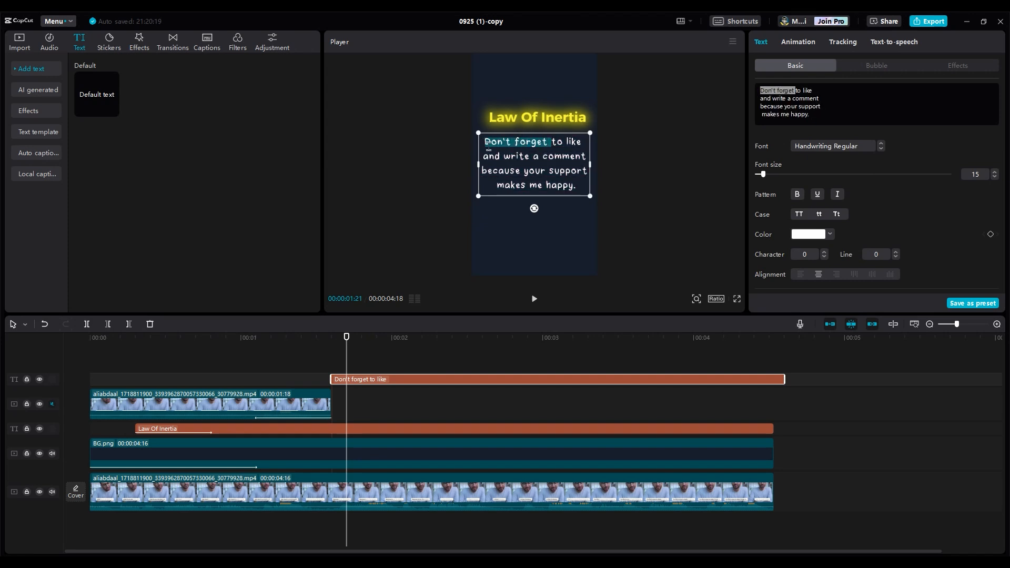
{"action": "left_click", "coordinate": [809, 233]}
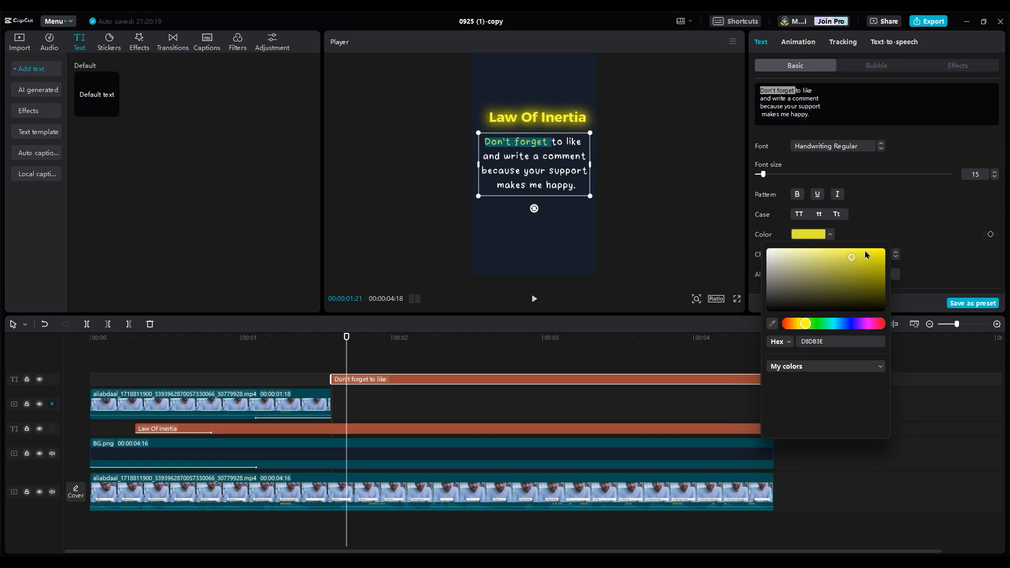
{"action": "left_click", "coordinate": [884, 248]}
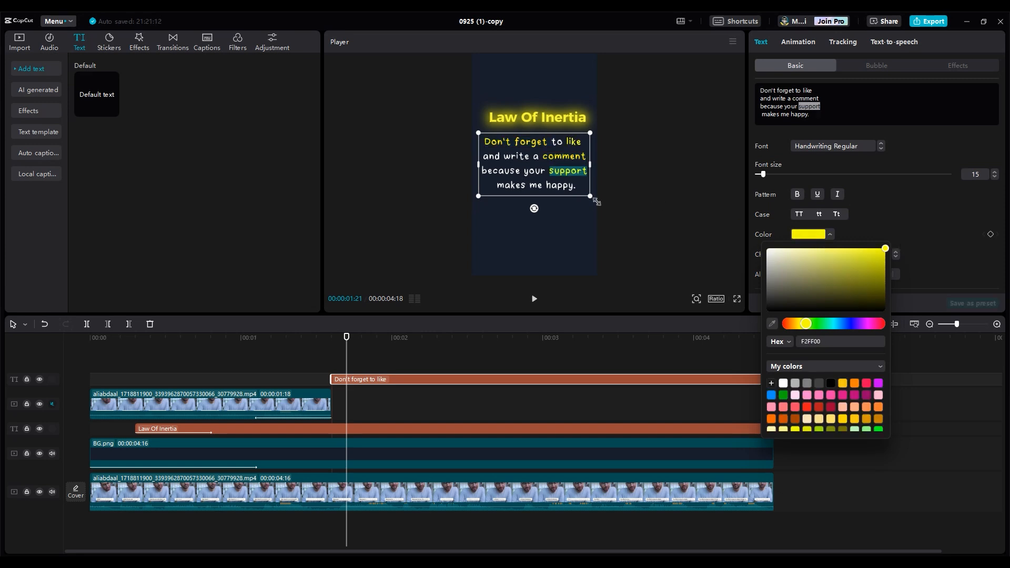
Give the caption the Type 1 entrance and the Jiggly loop animation
{"action": "left_click", "coordinate": [798, 42]}
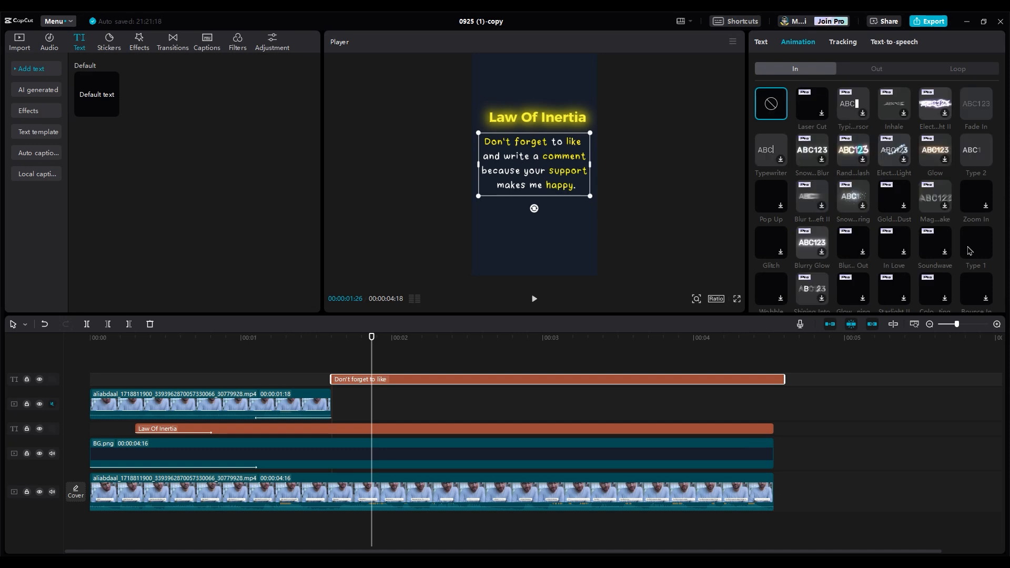
{"action": "left_click", "coordinate": [975, 243]}
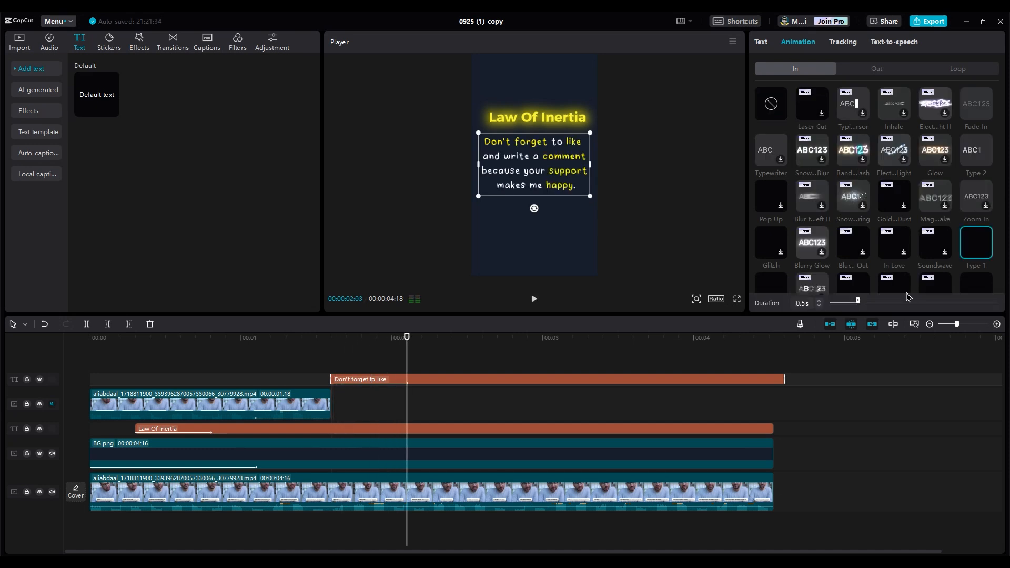
{"action": "left_click", "coordinate": [956, 70]}
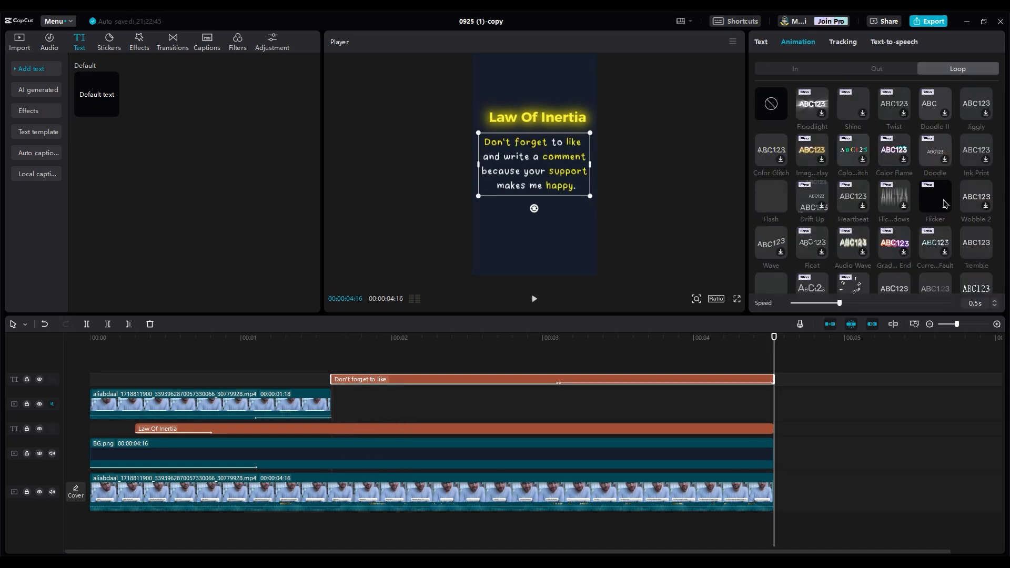
{"action": "left_click", "coordinate": [975, 104]}
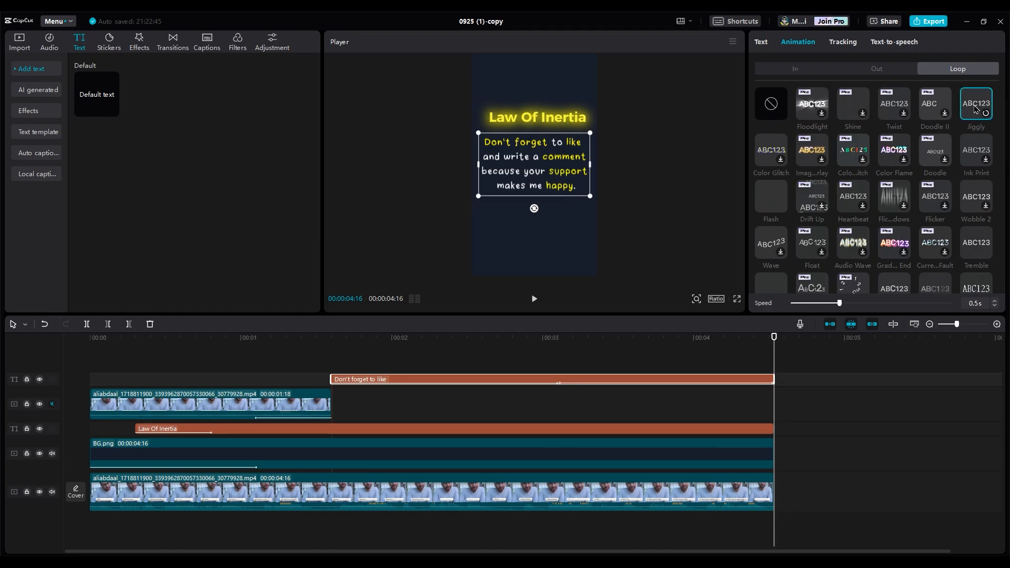
{"action": "left_click", "coordinate": [534, 298]}
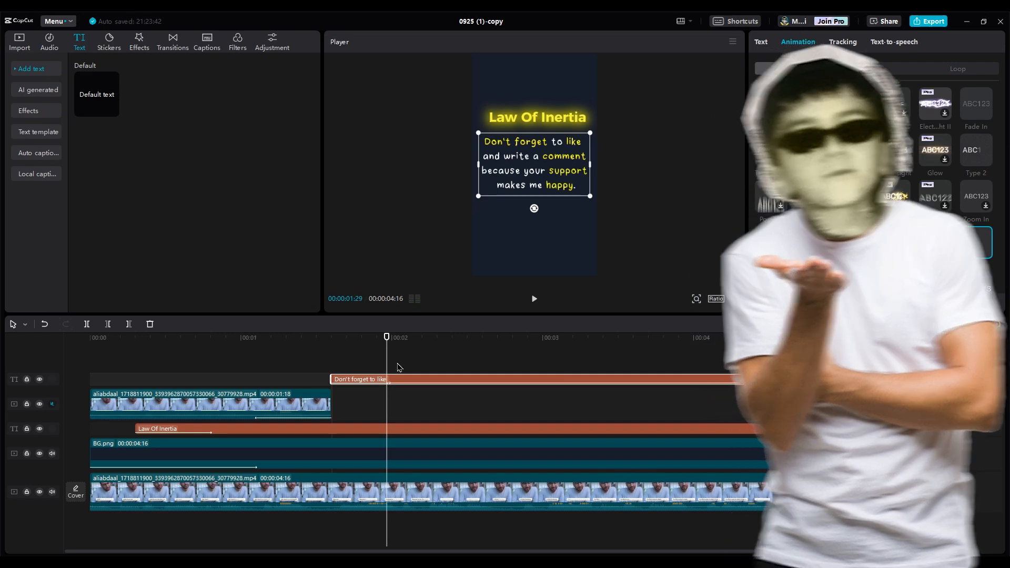
{"action": "left_click", "coordinate": [19, 41]}
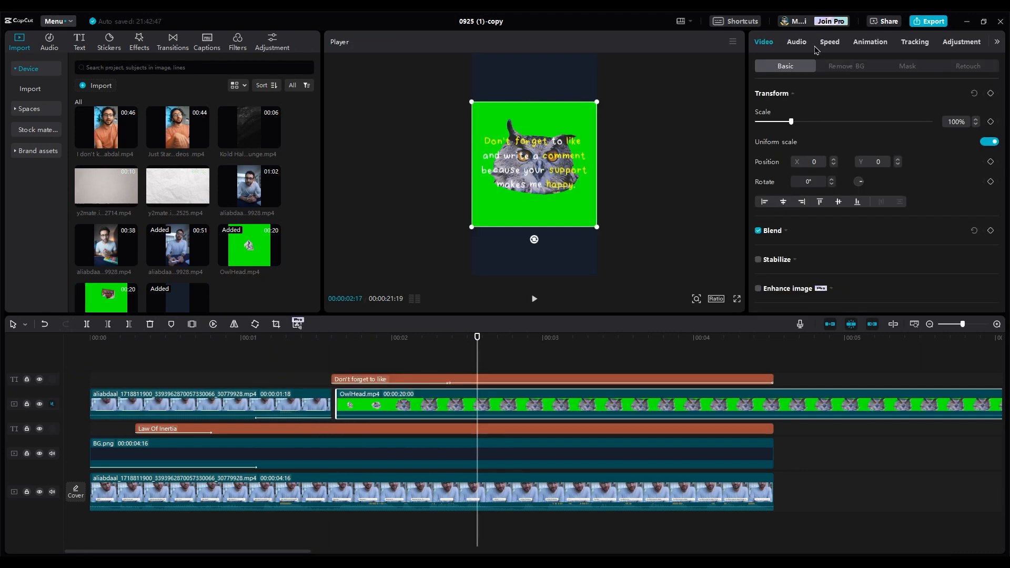
Key out the owl clip's green with Chroma key and preview the shot full screen
{"action": "left_click", "coordinate": [846, 65]}
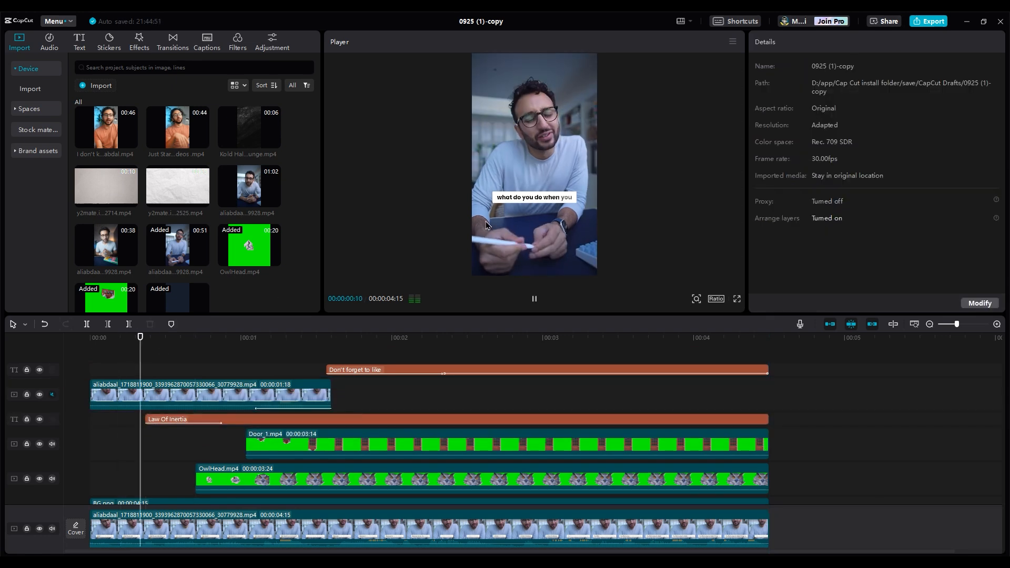
{"action": "left_click", "coordinate": [737, 298]}
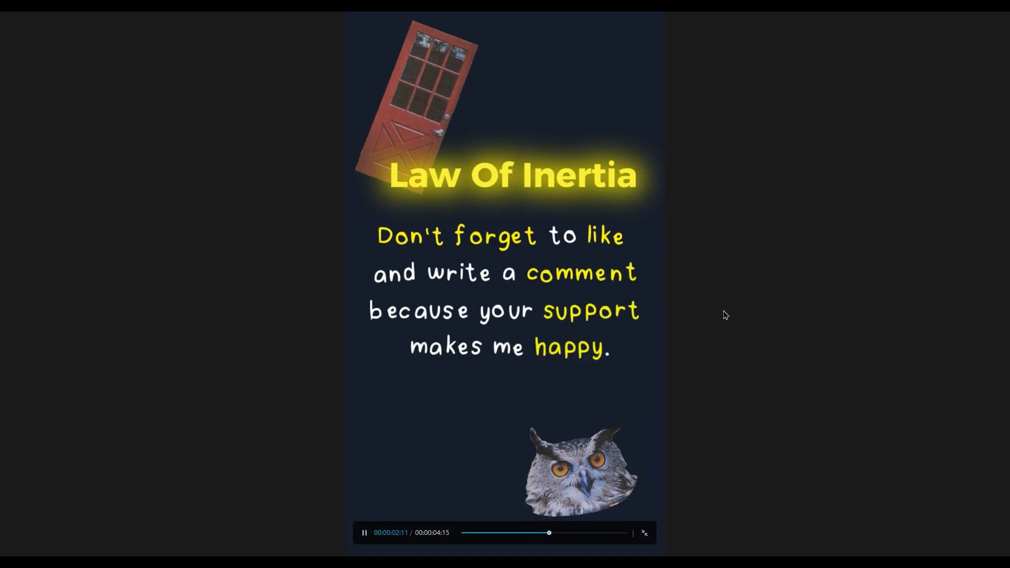